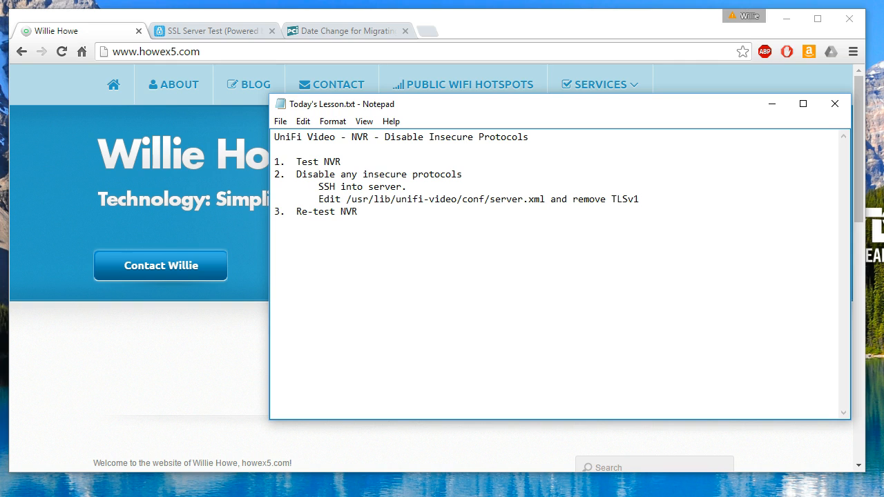
Step: Submit hostname unifi.howex5.com to the SSL Labs server test
{"action": "left_click", "coordinate": [638, 199]}
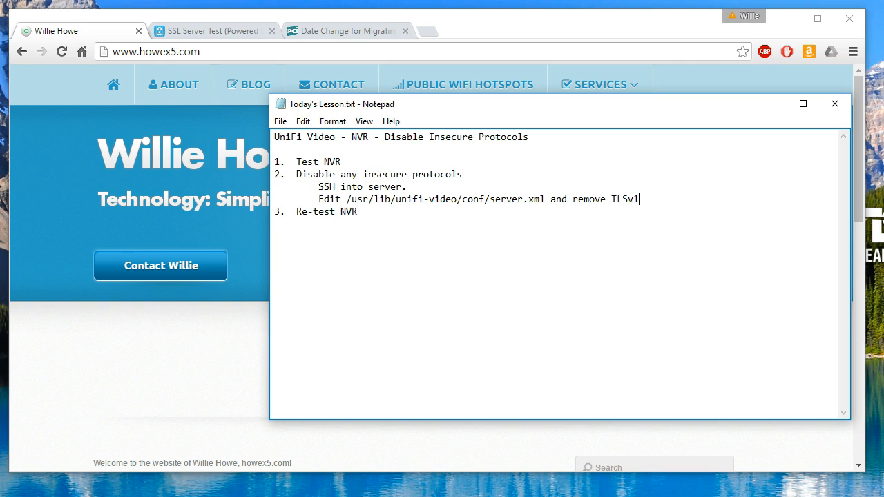
{"action": "mouse_move", "coordinate": [88, 281]}
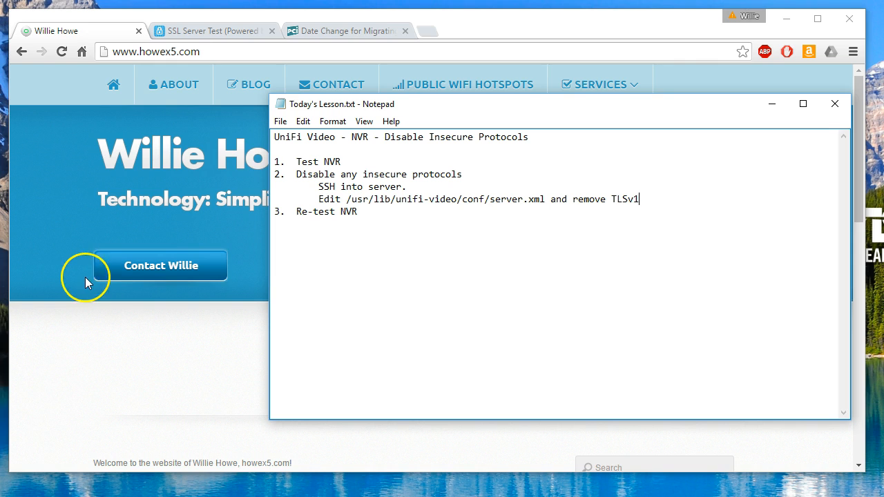
{"action": "left_click", "coordinate": [210, 31]}
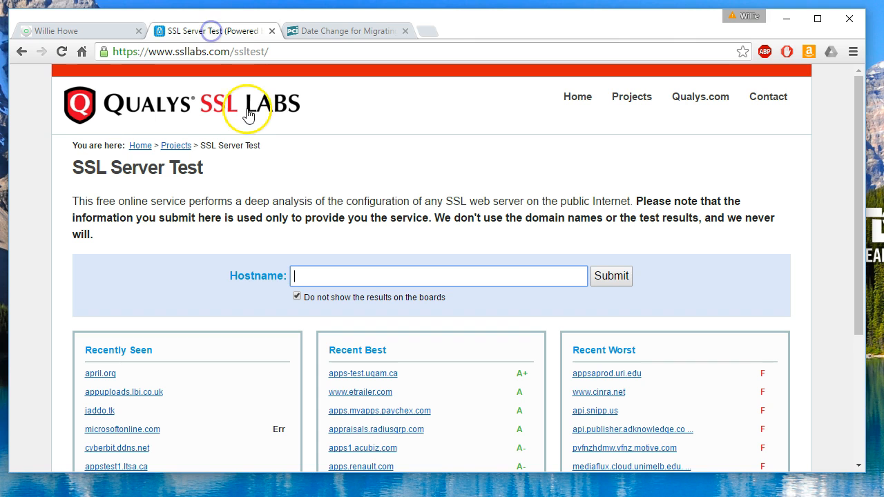
{"action": "mouse_move", "coordinate": [248, 107]}
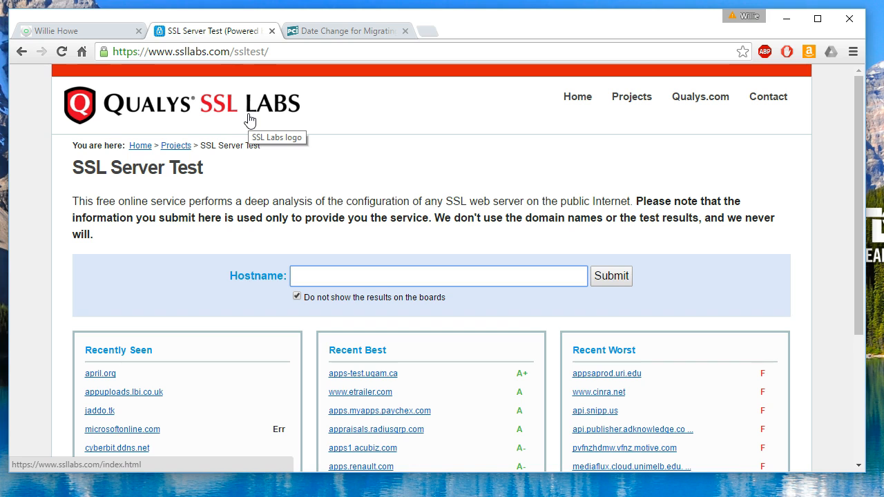
{"action": "mouse_move", "coordinate": [254, 91]}
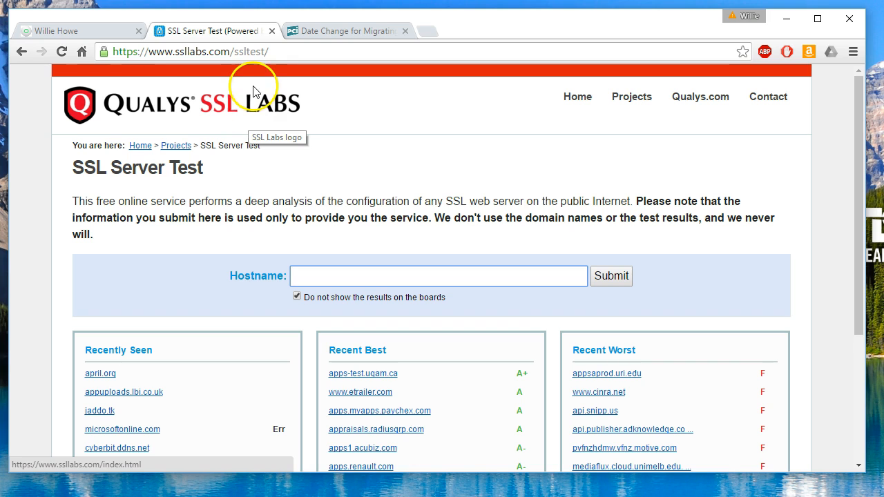
{"action": "mouse_move", "coordinate": [368, 391]}
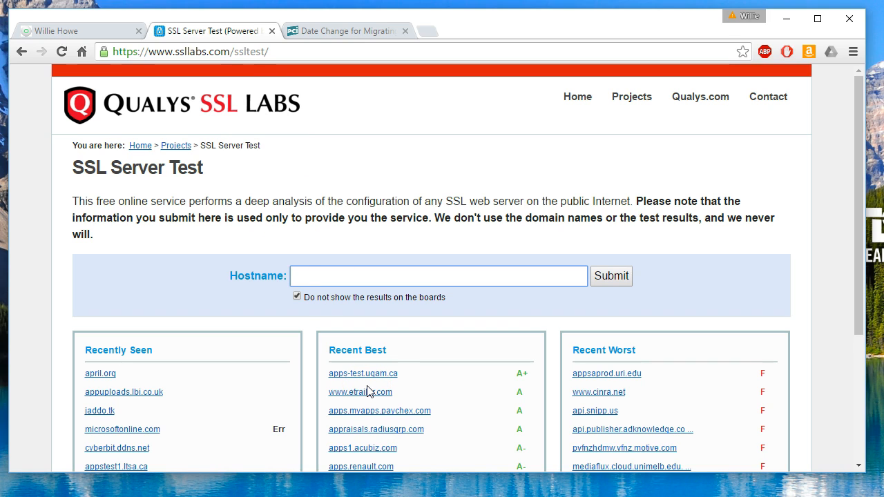
{"action": "left_click", "coordinate": [439, 276]}
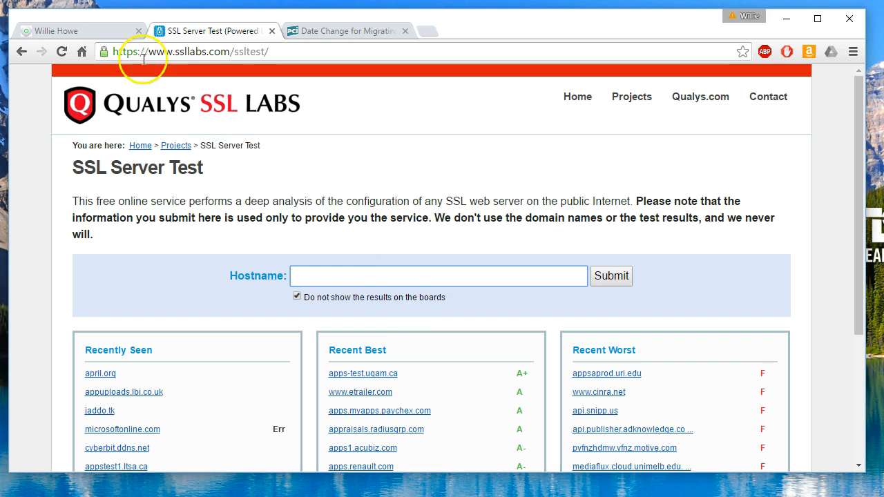
{"action": "mouse_move", "coordinate": [354, 298]}
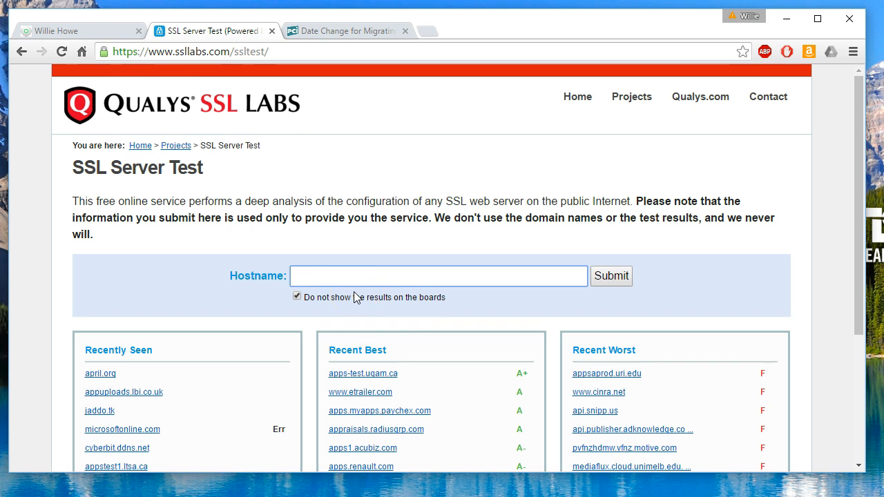
{"action": "type", "text": "unifi.howex"}
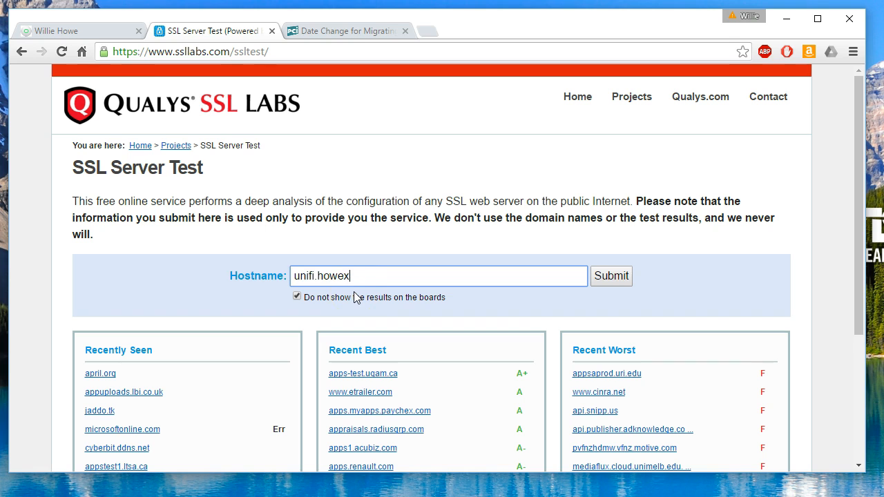
{"action": "type", "text": "5.com"}
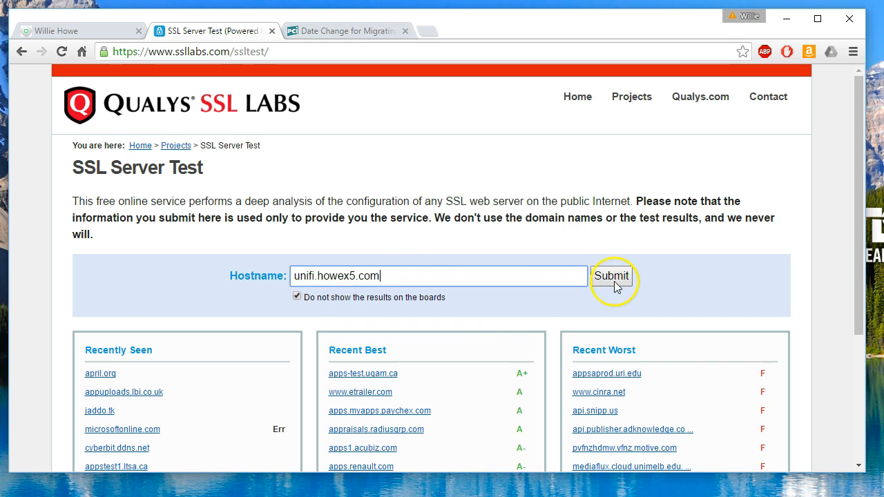
{"action": "left_click", "coordinate": [610, 276]}
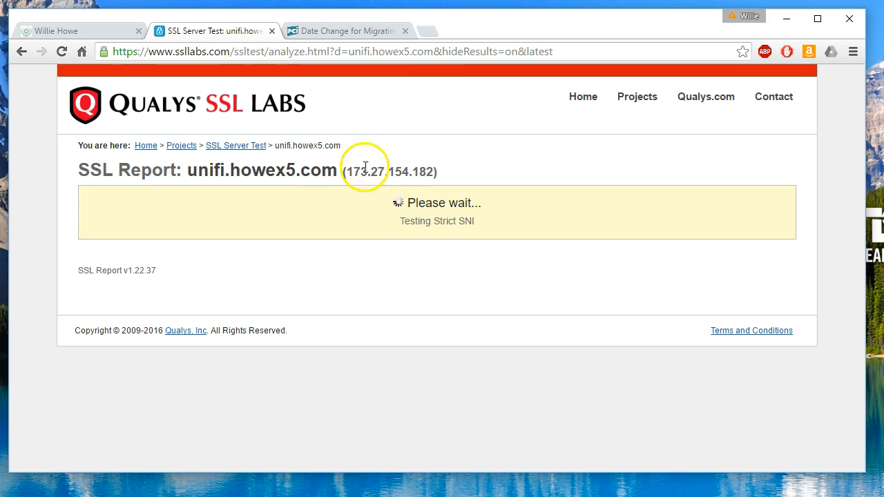
{"action": "mouse_move", "coordinate": [379, 128]}
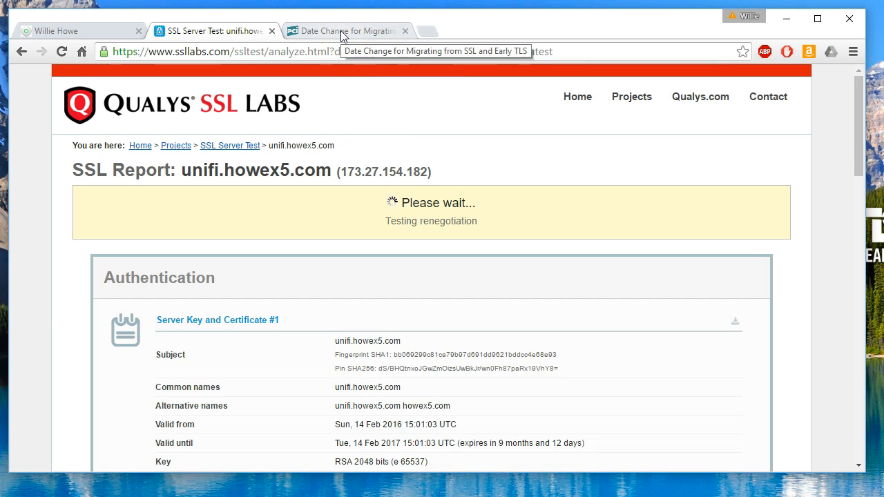
Step: Read the PCI SSC early-TLS migration post and highlight the 30 June 2018 deadline
{"action": "left_click", "coordinate": [343, 31]}
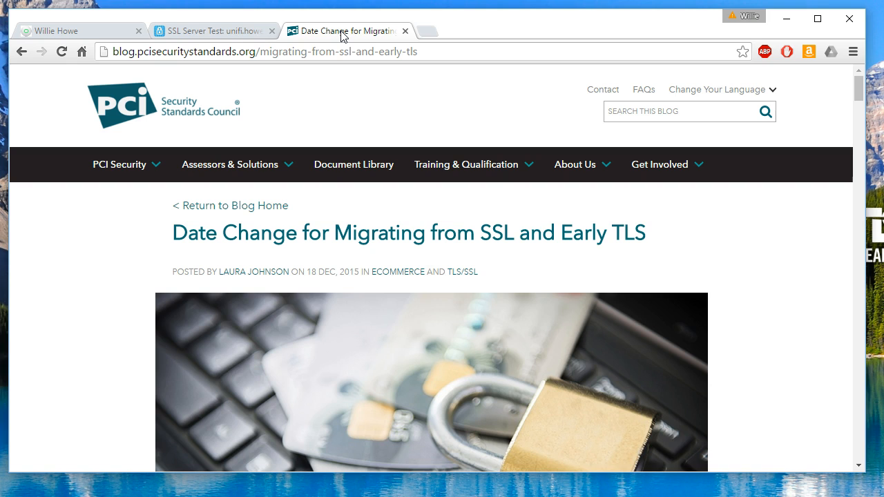
{"action": "mouse_move", "coordinate": [160, 270]}
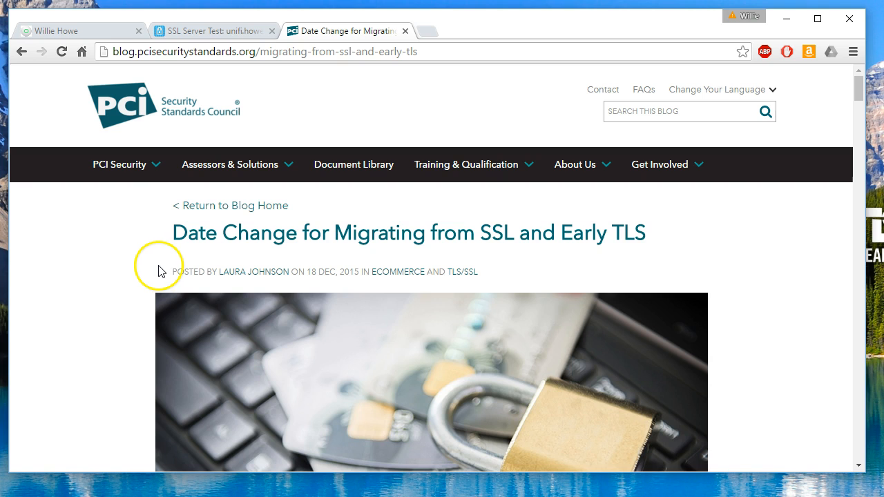
{"action": "mouse_move", "coordinate": [136, 278]}
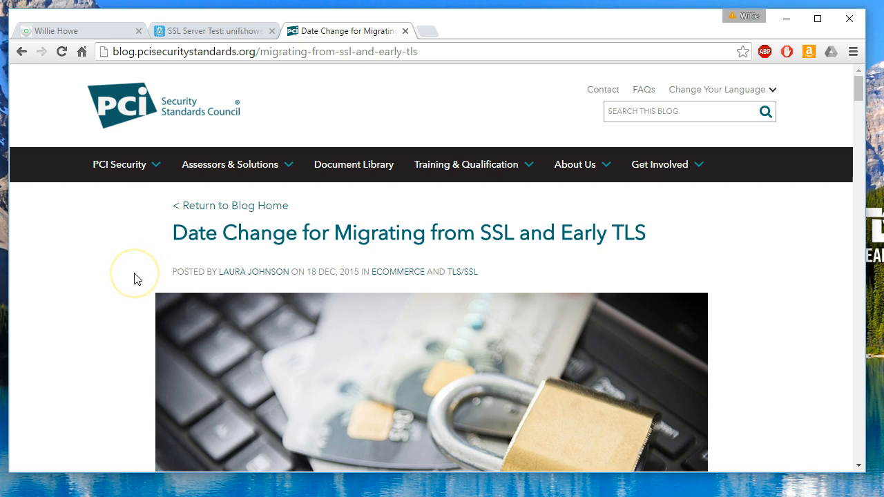
{"action": "scroll", "scroll_direction": "down", "scroll_amount": 3}
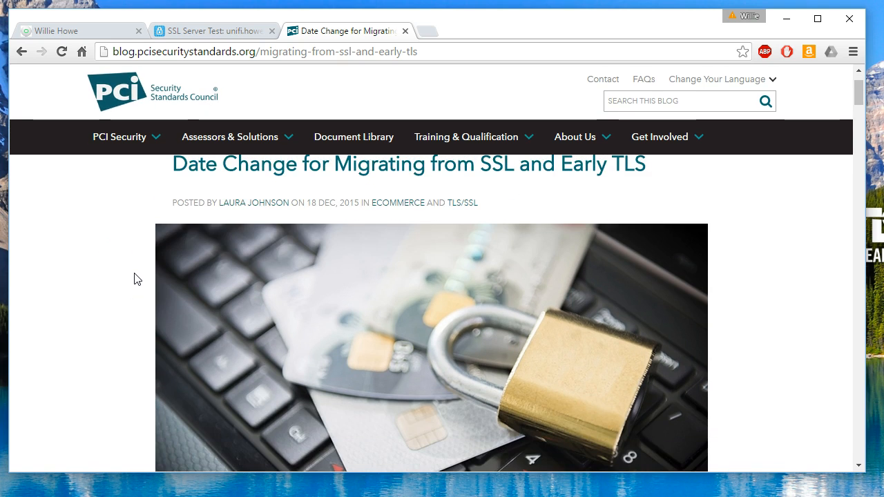
{"action": "scroll", "scroll_direction": "down", "scroll_amount": 3}
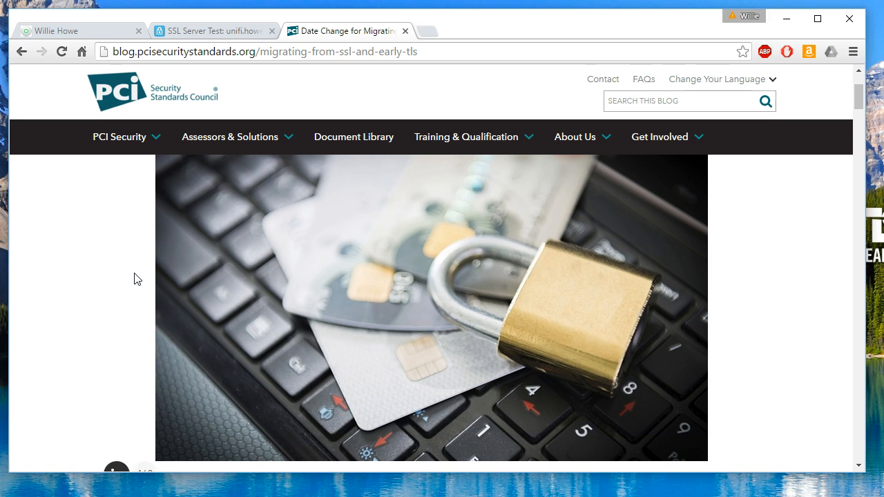
{"action": "scroll", "scroll_direction": "down", "scroll_amount": 3}
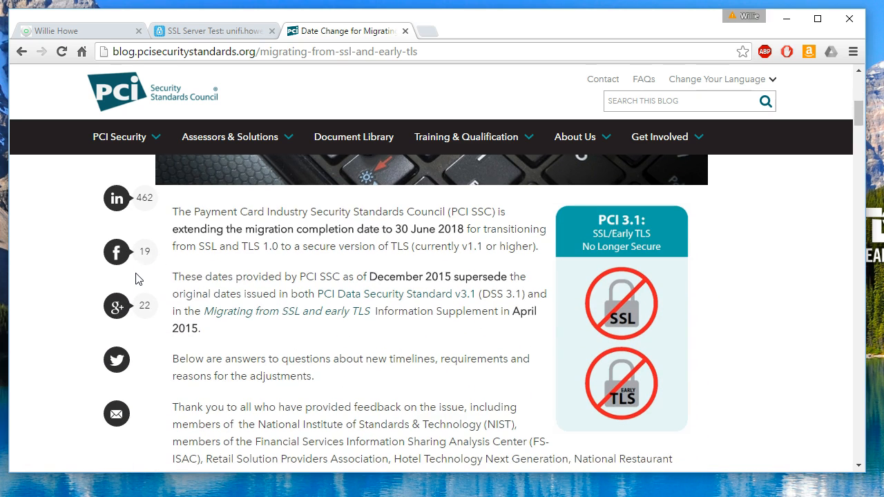
{"action": "mouse_move", "coordinate": [271, 312]}
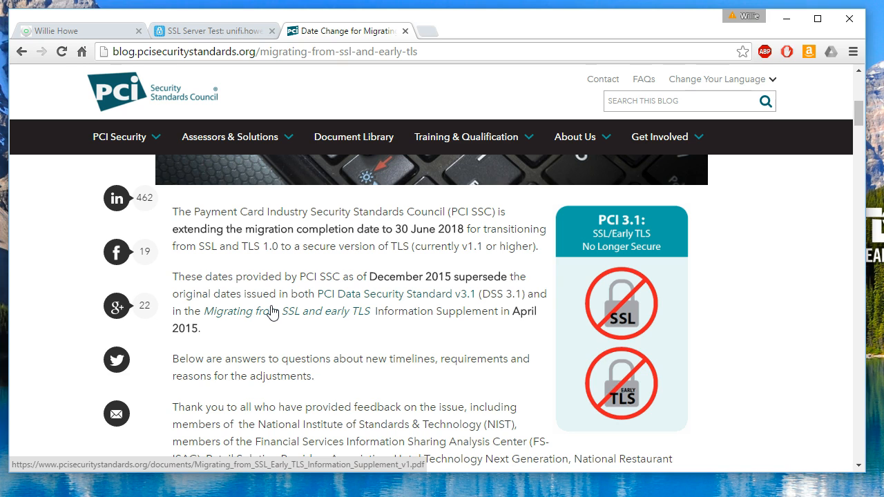
{"action": "mouse_move", "coordinate": [261, 247]}
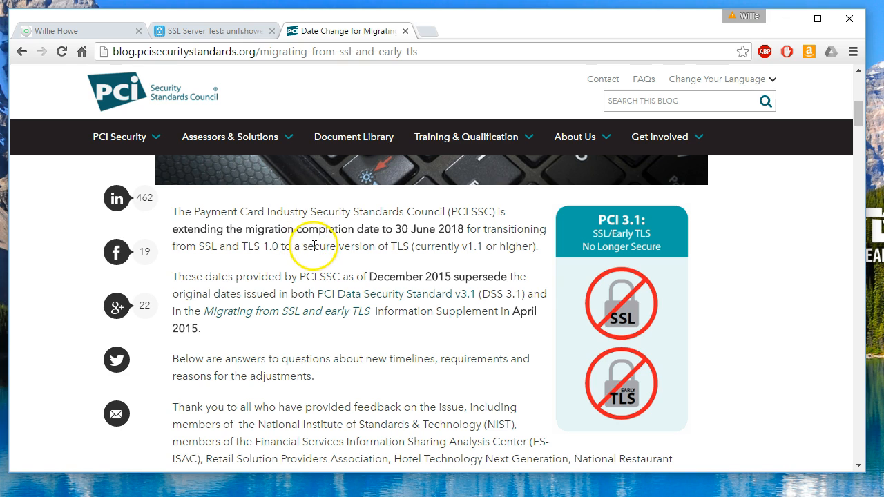
{"action": "mouse_move", "coordinate": [331, 241]}
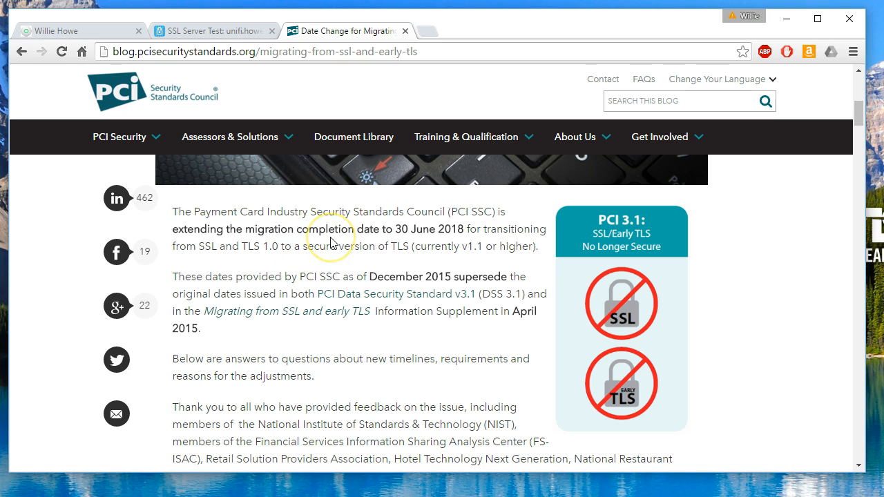
{"action": "mouse_move", "coordinate": [431, 234]}
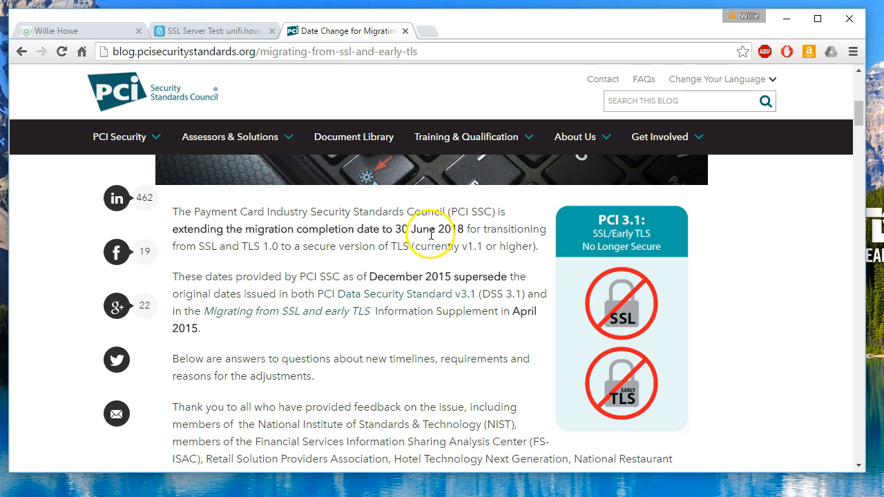
{"action": "mouse_move", "coordinate": [408, 229]}
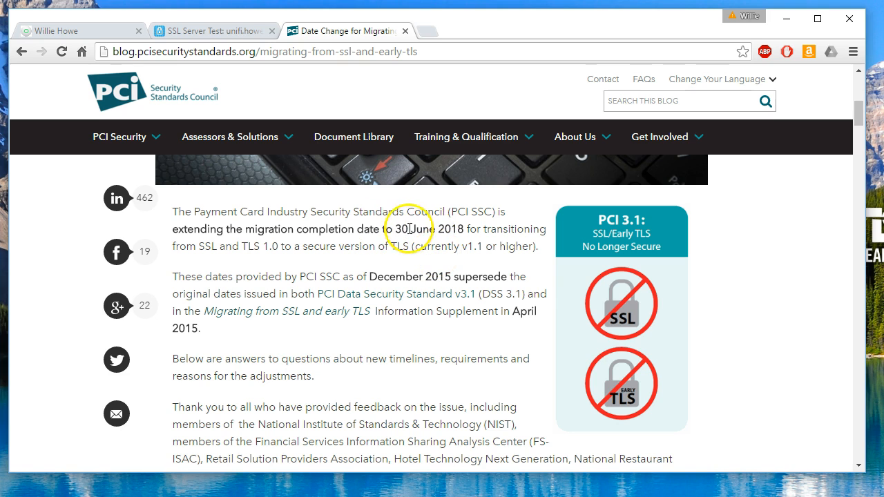
{"action": "double_click", "coordinate": [407, 229]}
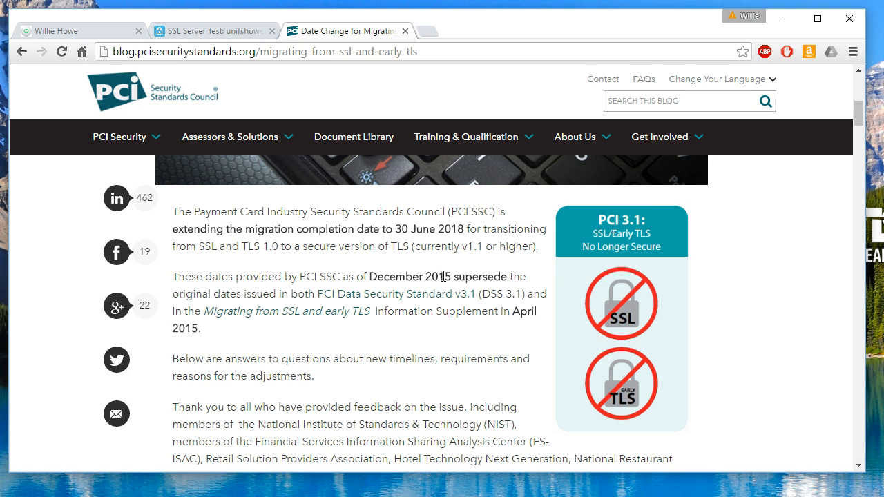
{"action": "scroll", "scroll_direction": "up", "scroll_amount": 3}
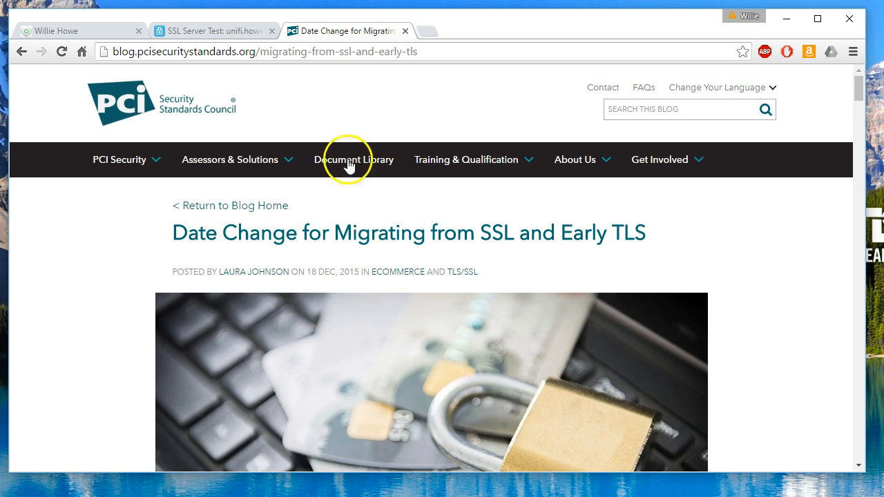
Step: Scroll the unifi.howex5.com report down to Protocols, showing TLS 1.0–1.2 enabled
{"action": "left_click", "coordinate": [212, 30]}
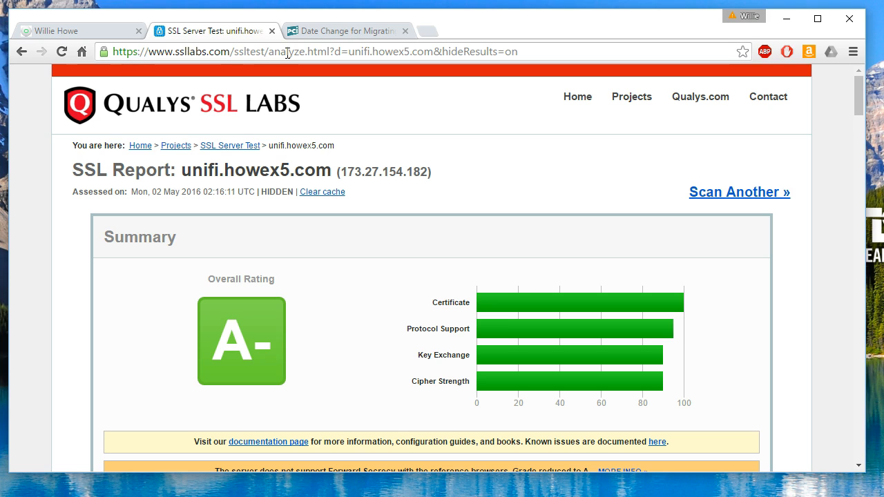
{"action": "mouse_move", "coordinate": [383, 130]}
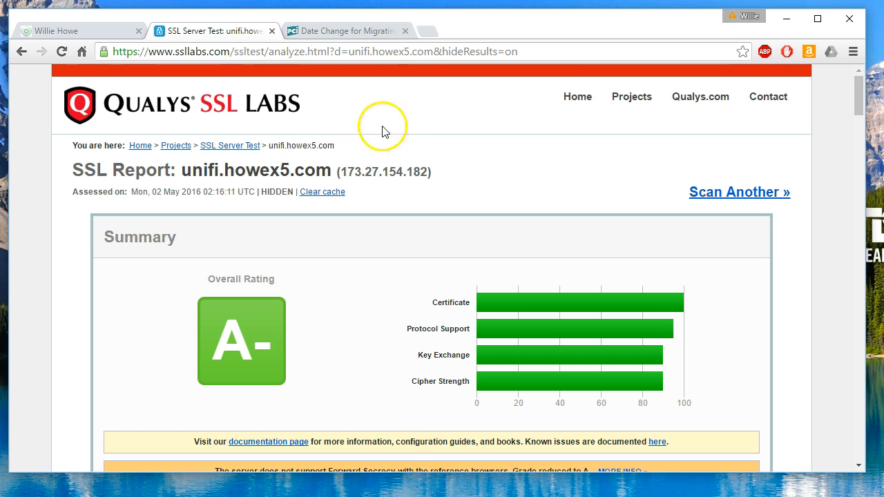
{"action": "scroll", "scroll_direction": "down", "scroll_amount": 3}
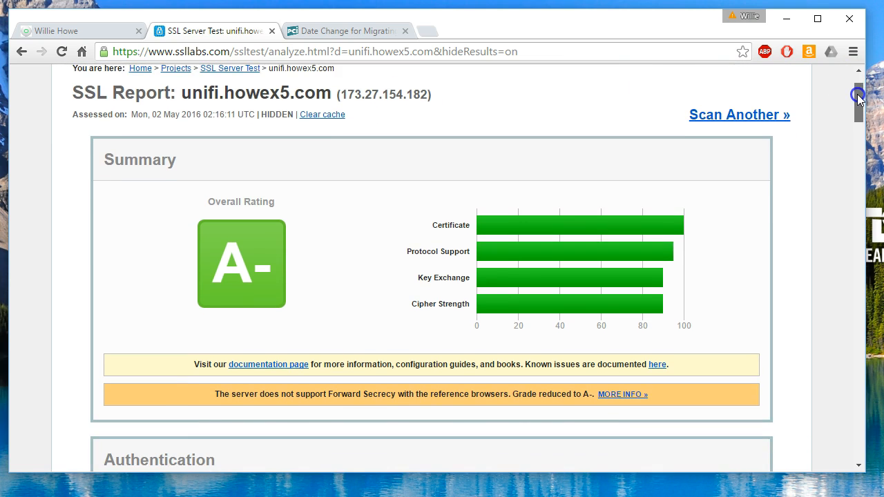
{"action": "scroll", "scroll_direction": "down", "scroll_amount": 3}
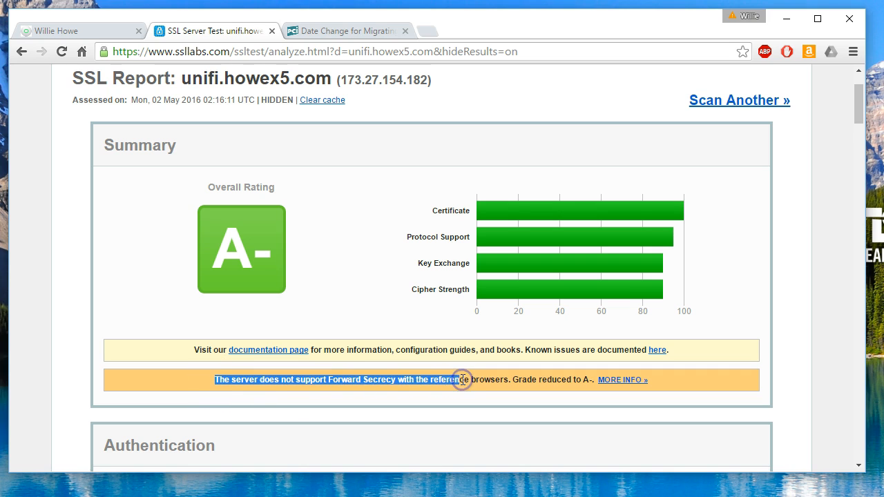
{"action": "mouse_move", "coordinate": [745, 172]}
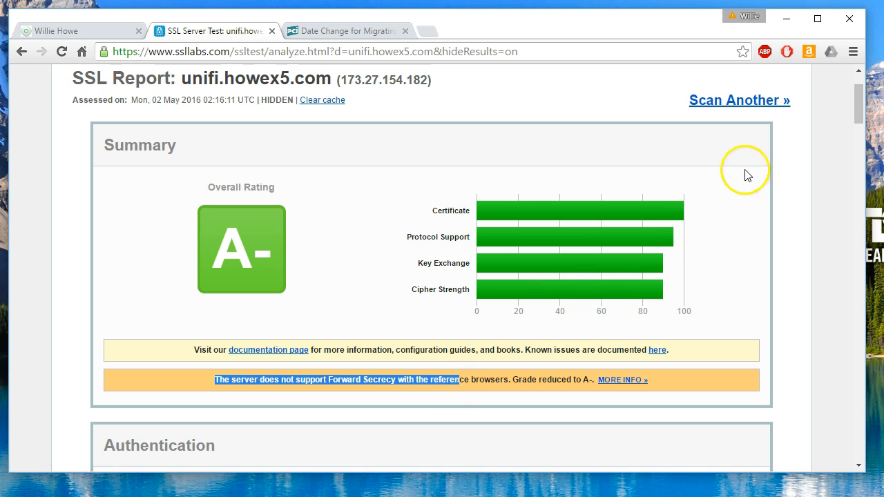
{"action": "mouse_move", "coordinate": [370, 229]}
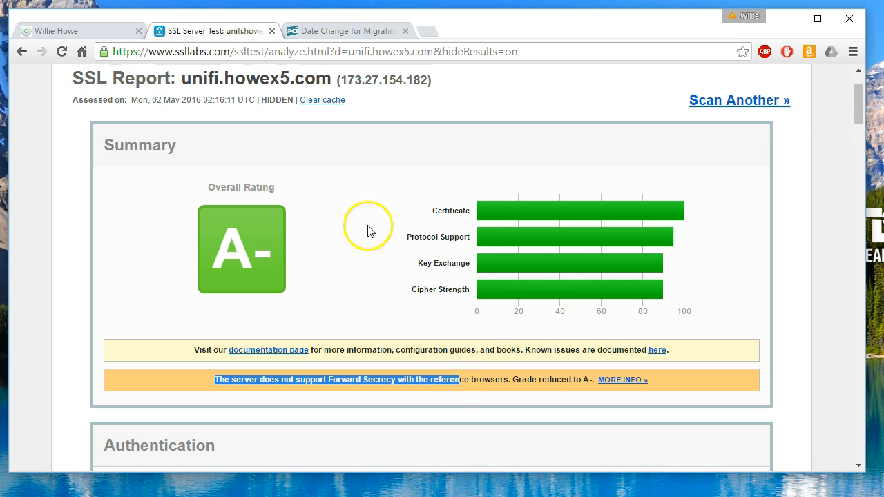
{"action": "scroll", "scroll_direction": "down", "scroll_amount": 3}
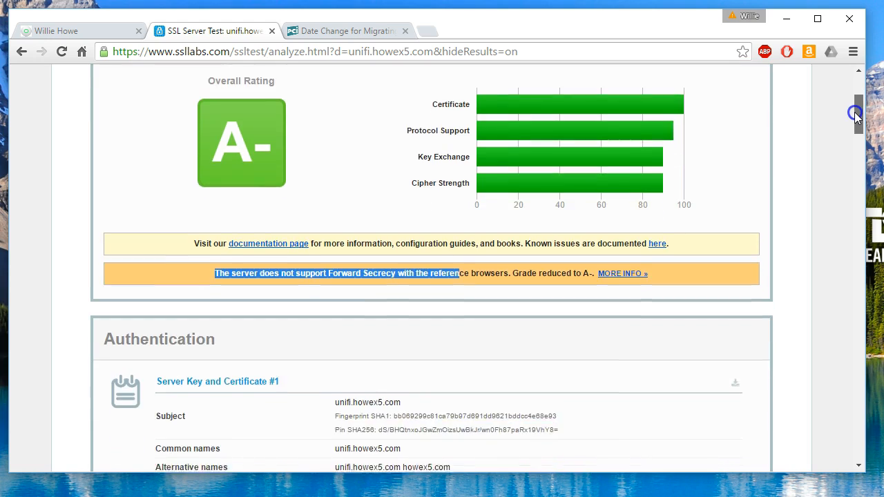
{"action": "scroll", "scroll_direction": "down", "scroll_amount": 3}
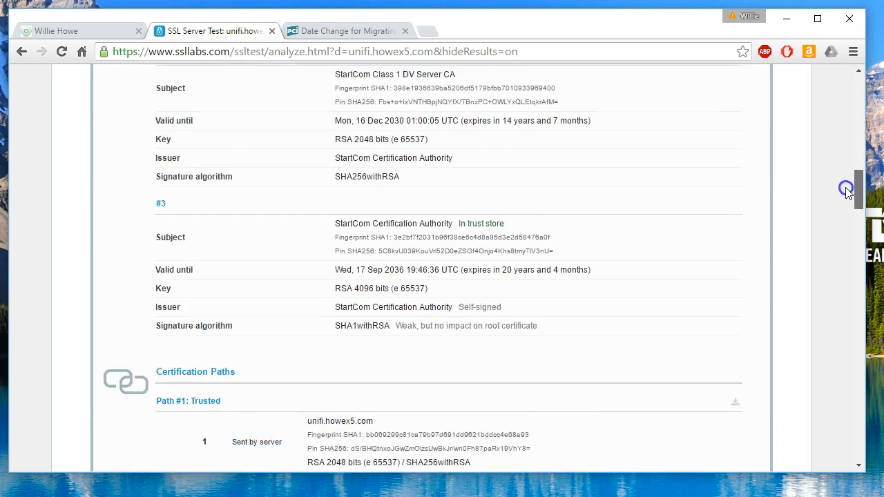
{"action": "scroll", "scroll_direction": "down", "scroll_amount": 3}
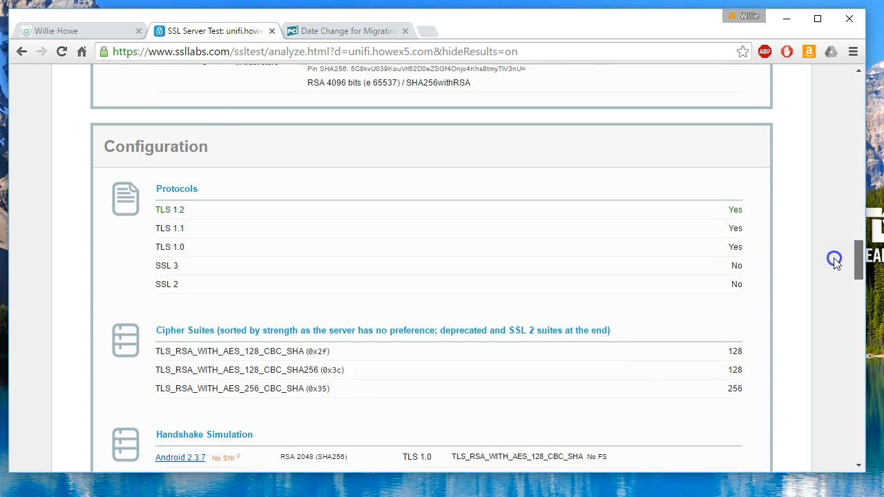
{"action": "mouse_move", "coordinate": [145, 240]}
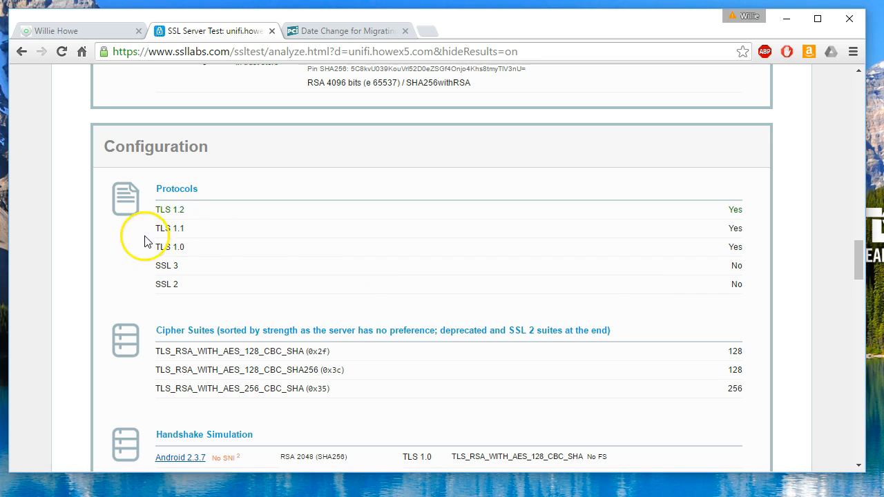
{"action": "mouse_move", "coordinate": [185, 242]}
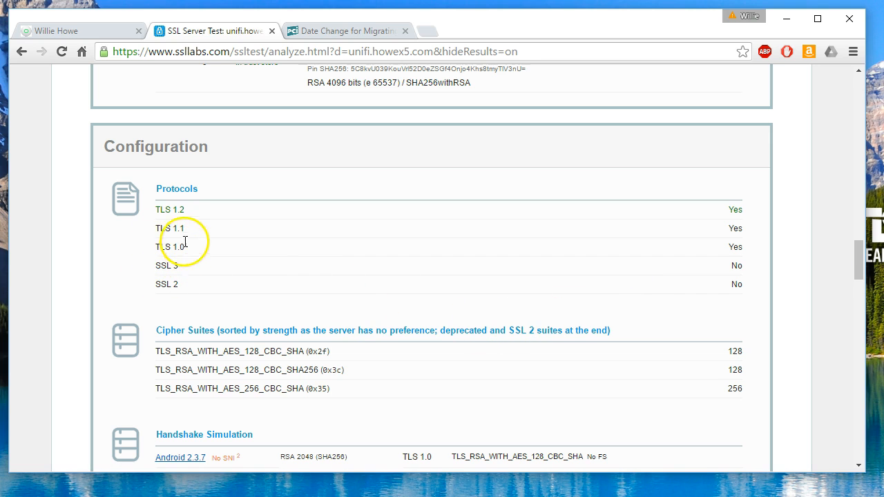
{"action": "mouse_move", "coordinate": [205, 270]}
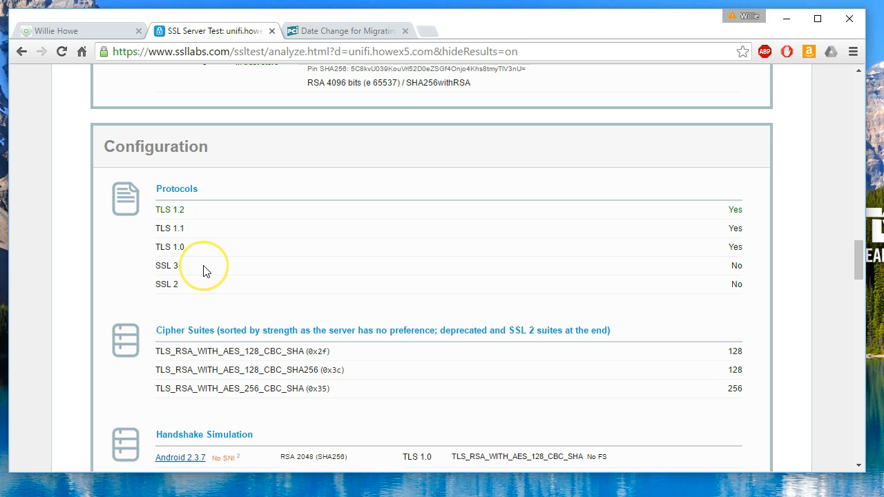
{"action": "mouse_move", "coordinate": [206, 271]}
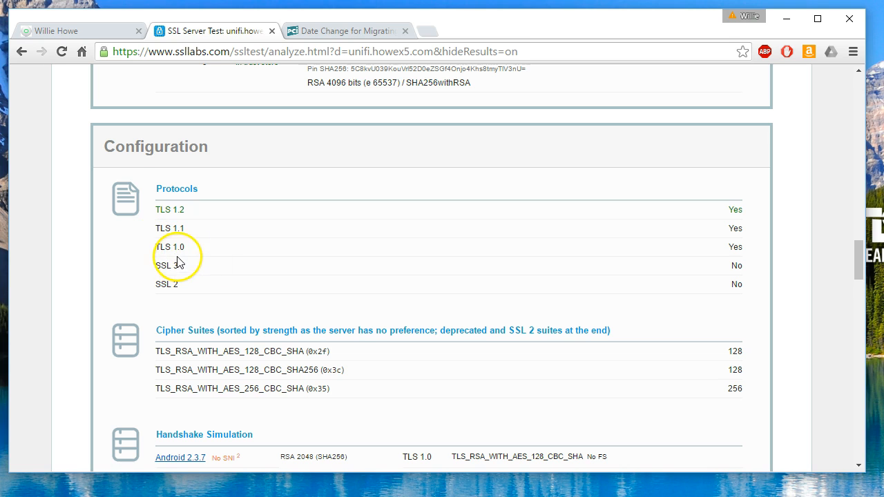
{"action": "mouse_move", "coordinate": [171, 245]}
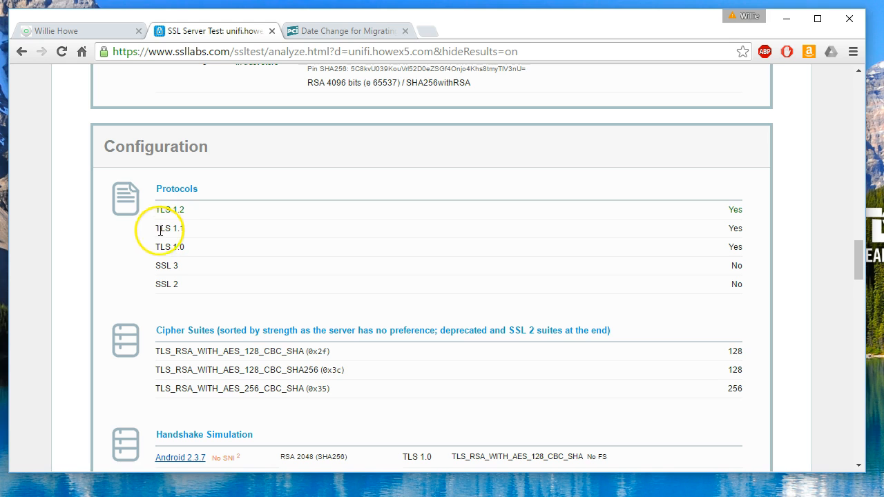
{"action": "mouse_move", "coordinate": [519, 177]}
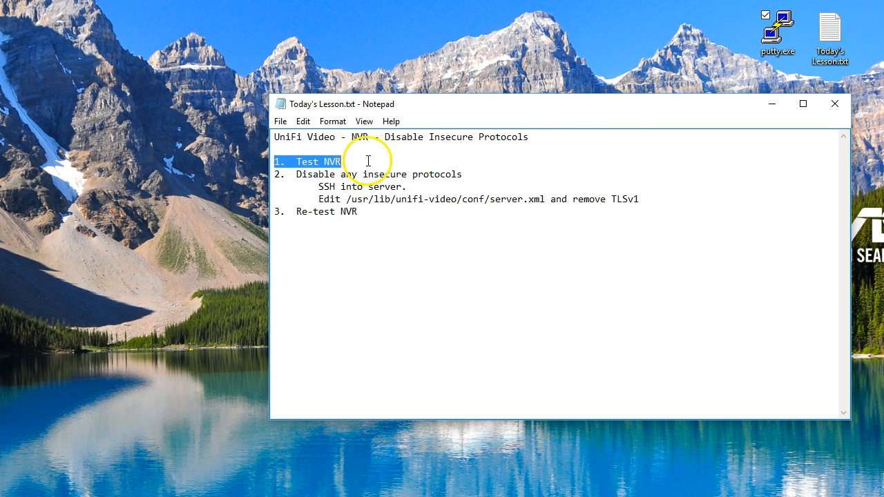
{"action": "mouse_move", "coordinate": [402, 218]}
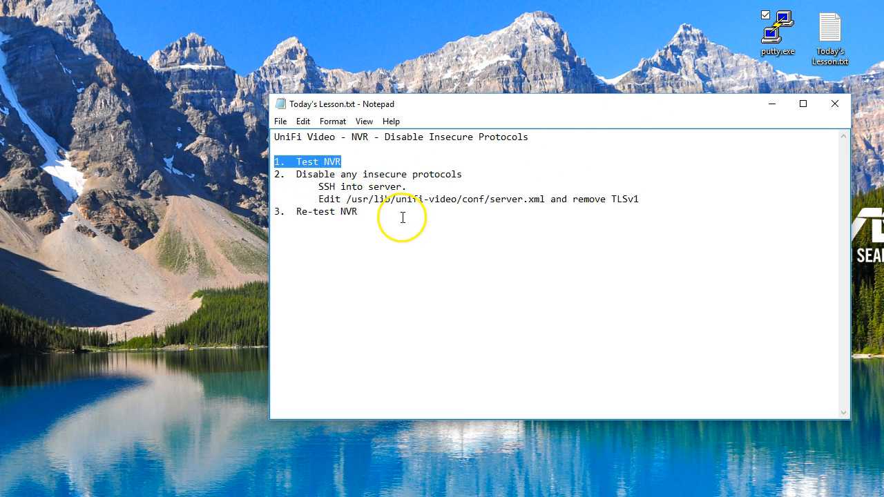
{"action": "mouse_move", "coordinate": [403, 261]}
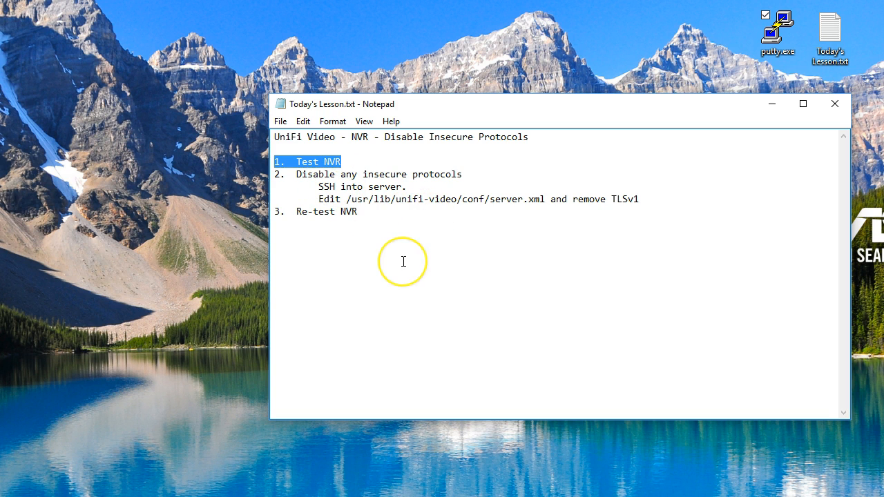
{"action": "mouse_move", "coordinate": [403, 262]}
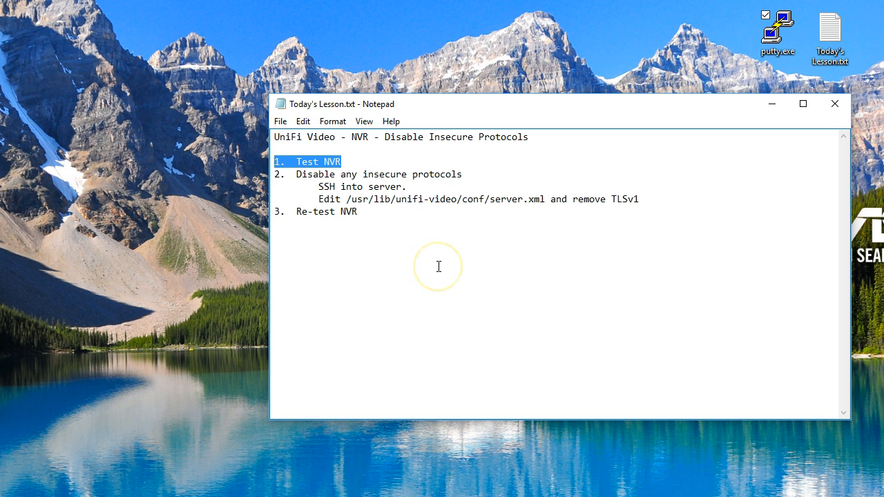
{"action": "mouse_move", "coordinate": [489, 199]}
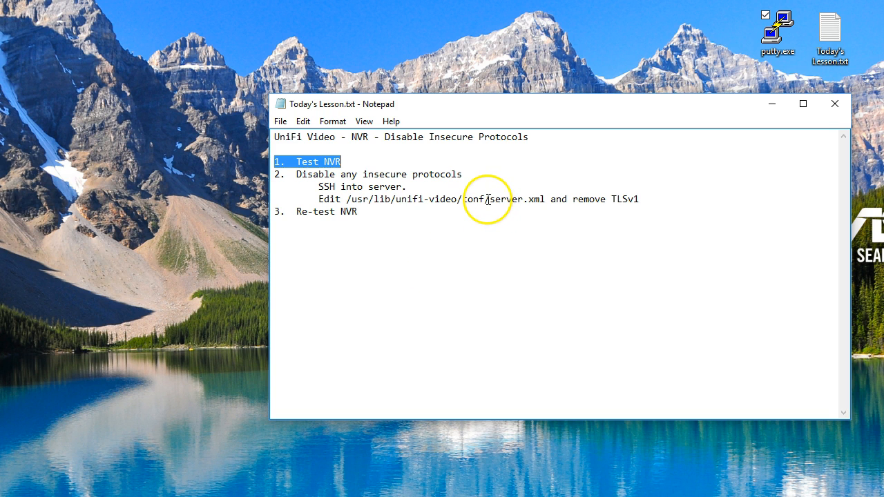
Step: Highlight server.xml in the lesson notes' edit step
{"action": "double_click", "coordinate": [516, 198]}
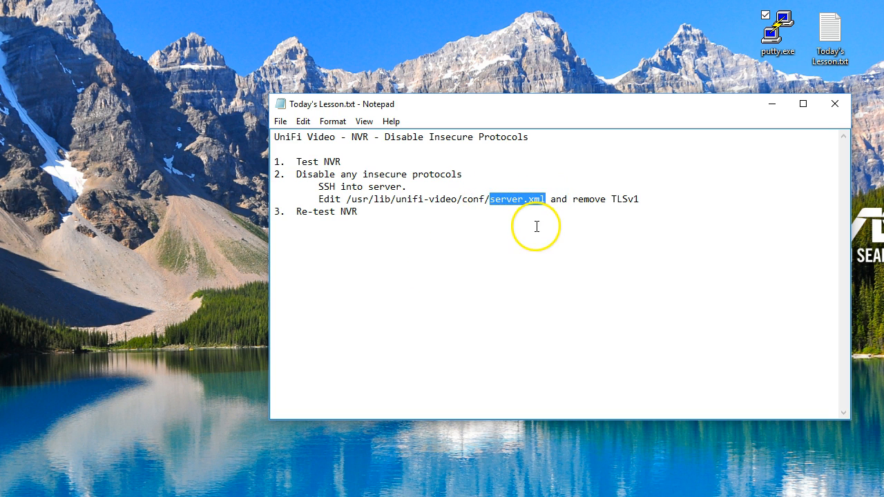
{"action": "mouse_move", "coordinate": [540, 233]}
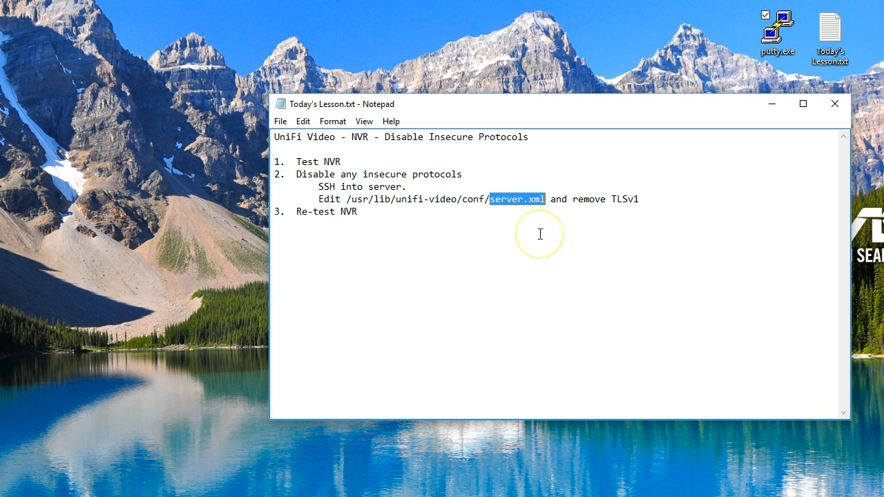
{"action": "mouse_move", "coordinate": [540, 233]}
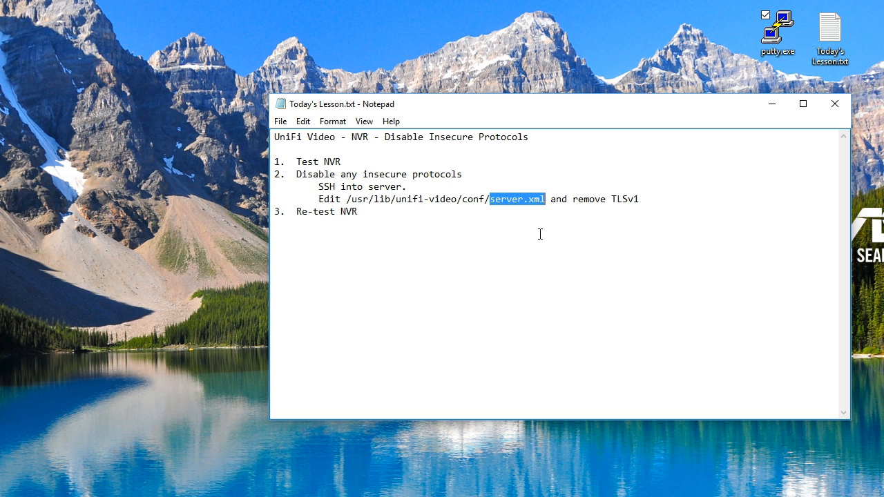
{"action": "mouse_move", "coordinate": [551, 218]}
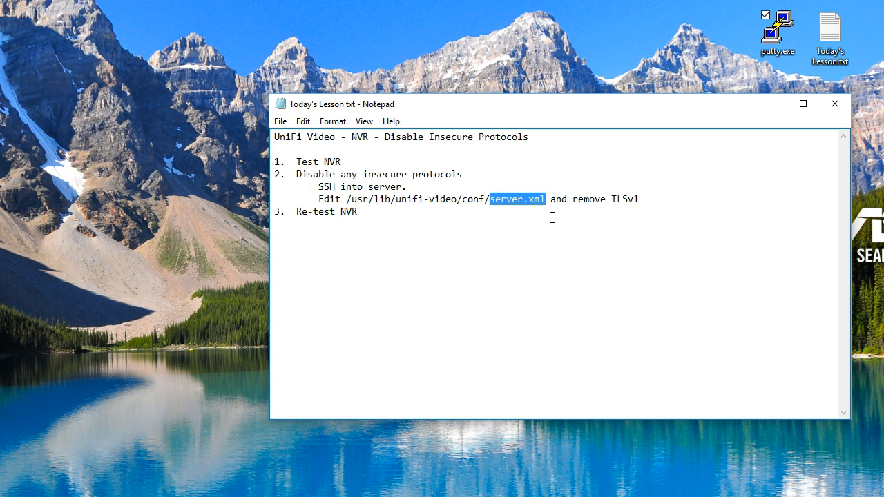
{"action": "mouse_move", "coordinate": [500, 209]}
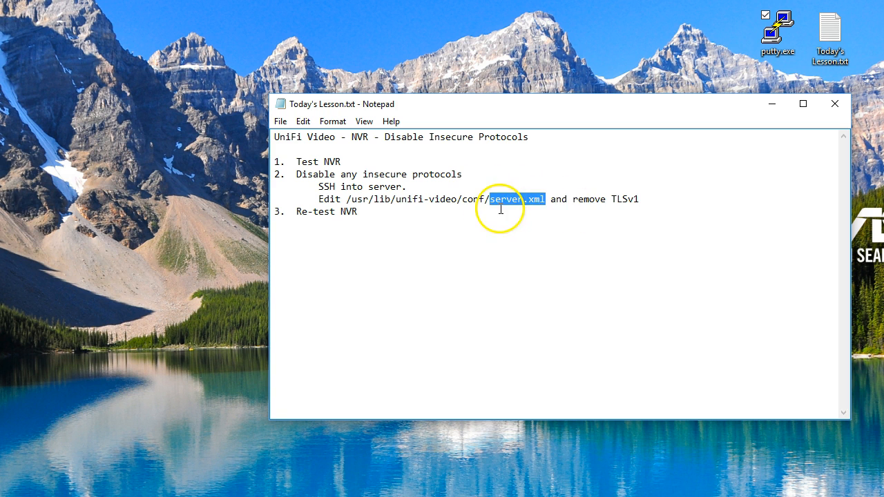
{"action": "mouse_move", "coordinate": [758, 59]}
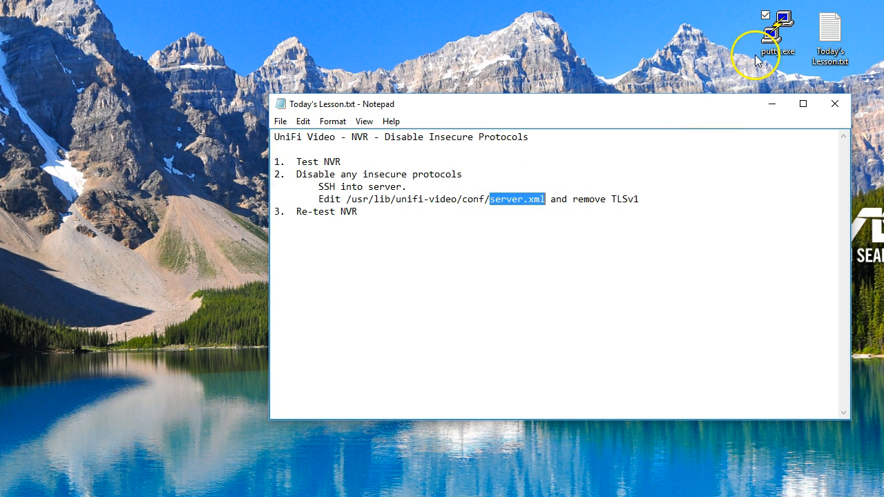
Step: Launch PuTTY and begin entering host 192.168.66. for the SSH session
{"action": "double_click", "coordinate": [777, 27]}
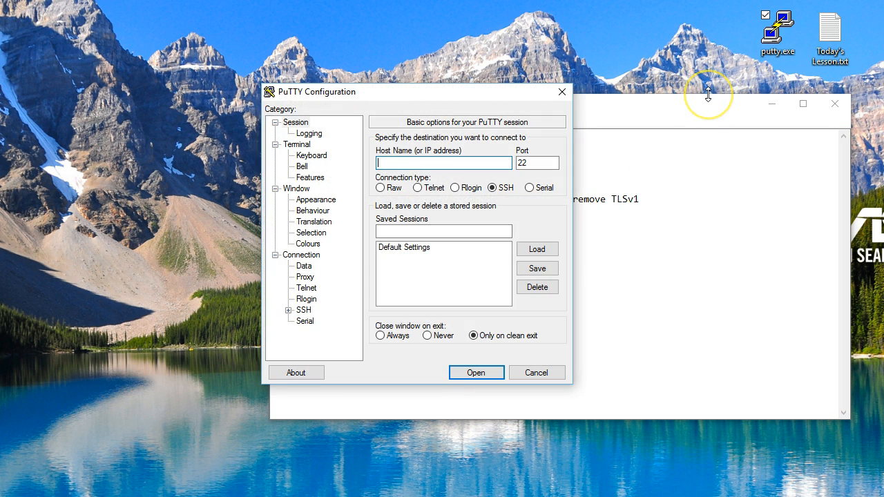
{"action": "mouse_move", "coordinate": [707, 95]}
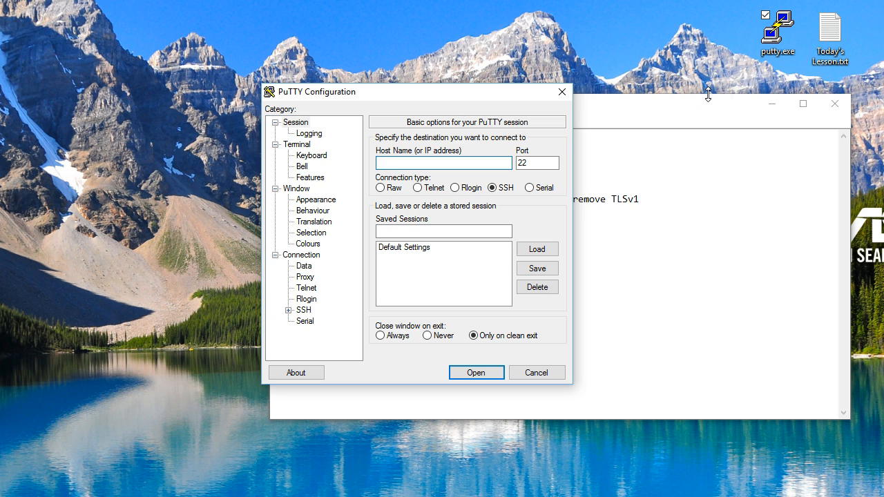
{"action": "type", "text": "192.168.66."}
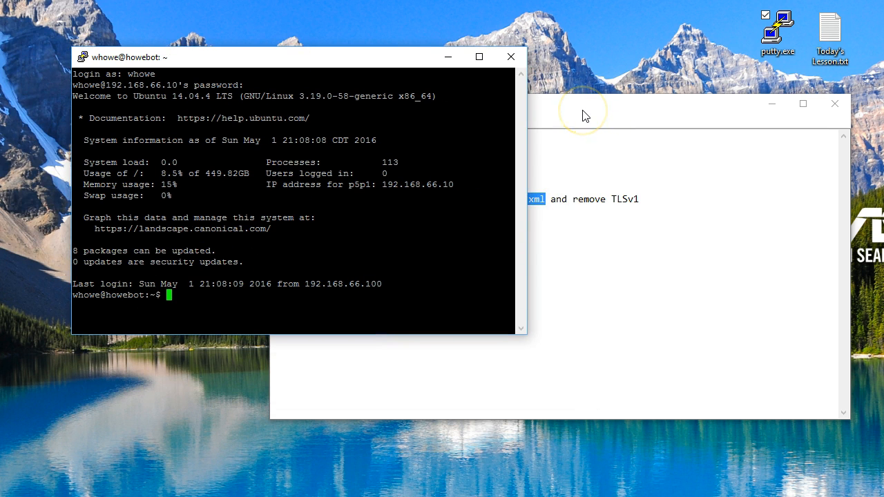
{"action": "mouse_move", "coordinate": [585, 115]}
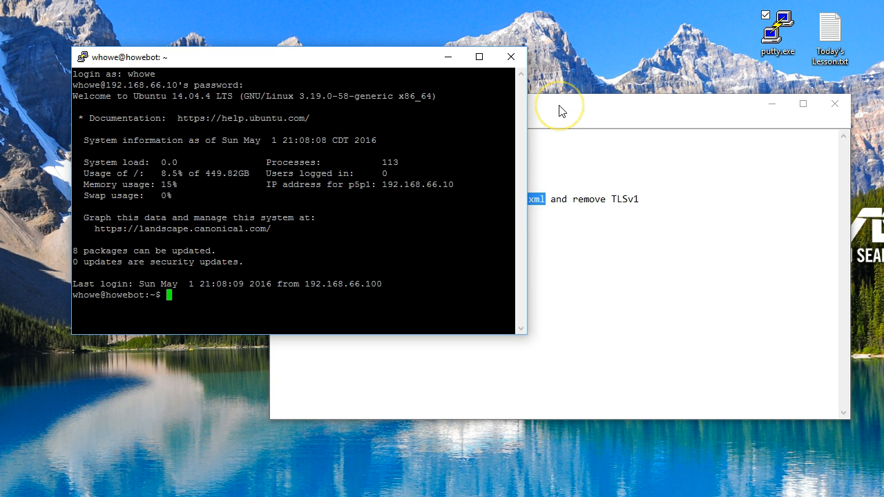
{"action": "mouse_move", "coordinate": [561, 110]}
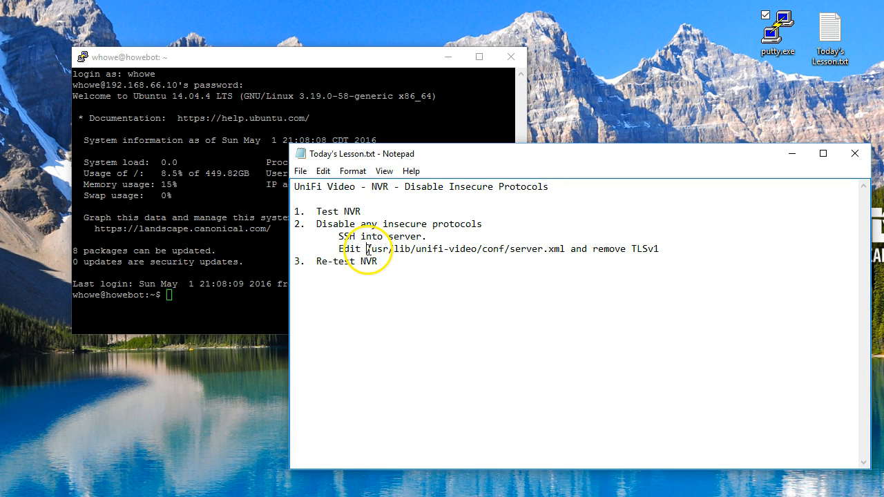
Step: Select the config folder path in the notes, then return to the PuTTY session
{"action": "left_click_drag", "start_coordinate": [361, 248], "coordinate": [421, 248]}
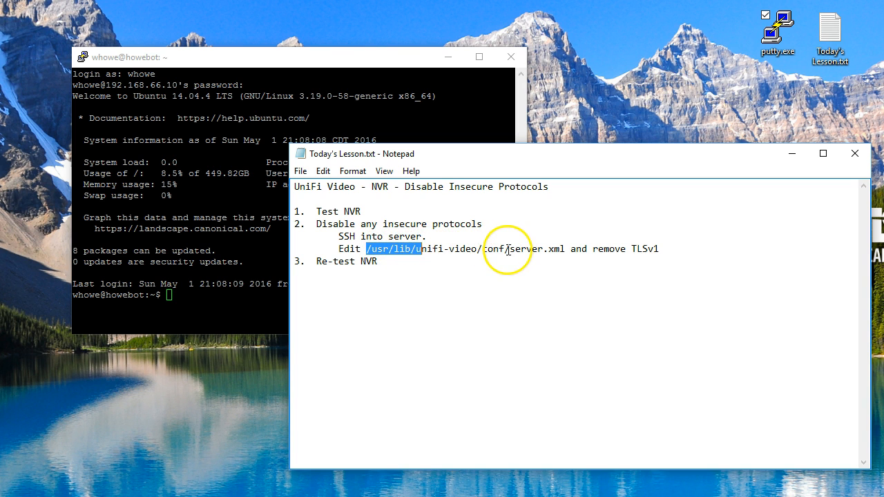
{"action": "double_click", "coordinate": [528, 248]}
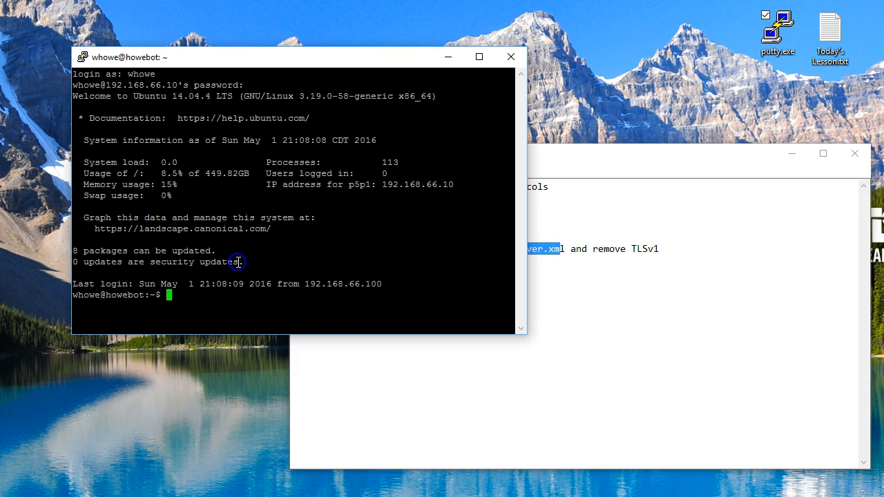
Step: Change into /usr/lib/unifi-video/conf, rearranging the terminal and notes windows
{"action": "type", "text": "cd /"}
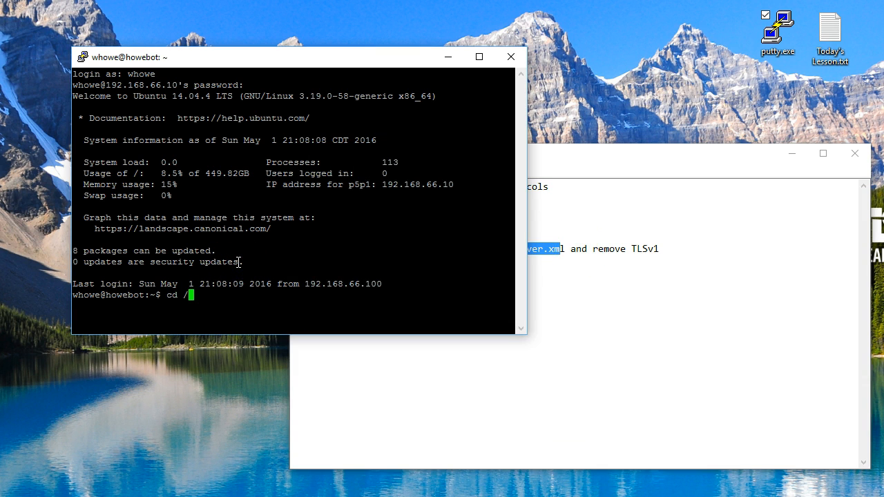
{"action": "type", "text": "usr"}
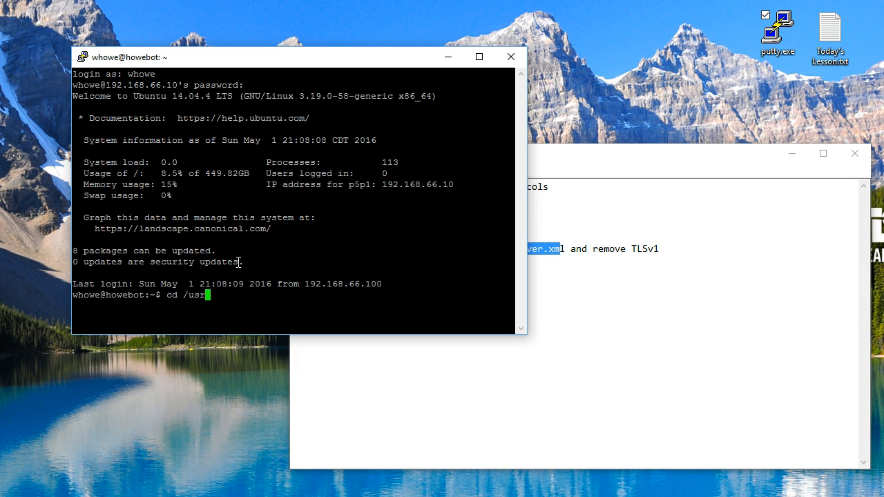
{"action": "left_click_drag", "start_coordinate": [297, 56], "coordinate": [225, 18]}
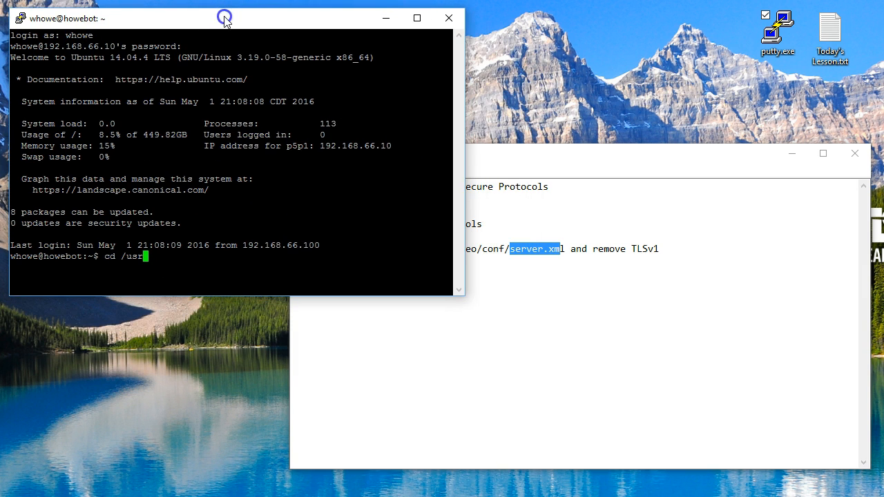
{"action": "mouse_move", "coordinate": [488, 159]}
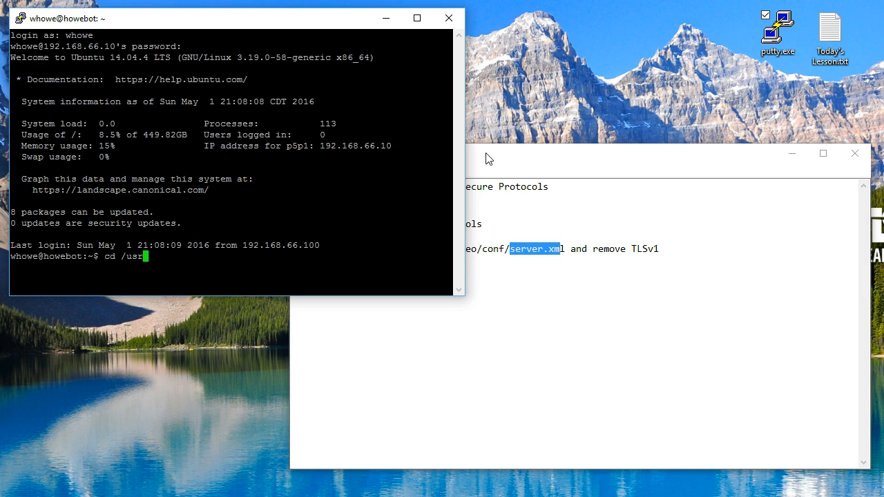
{"action": "left_click", "coordinate": [469, 154]}
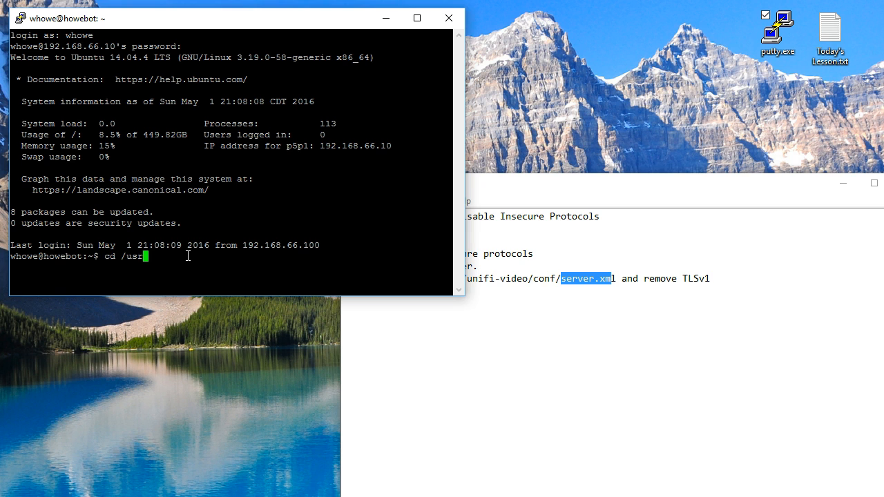
{"action": "mouse_move", "coordinate": [504, 186]}
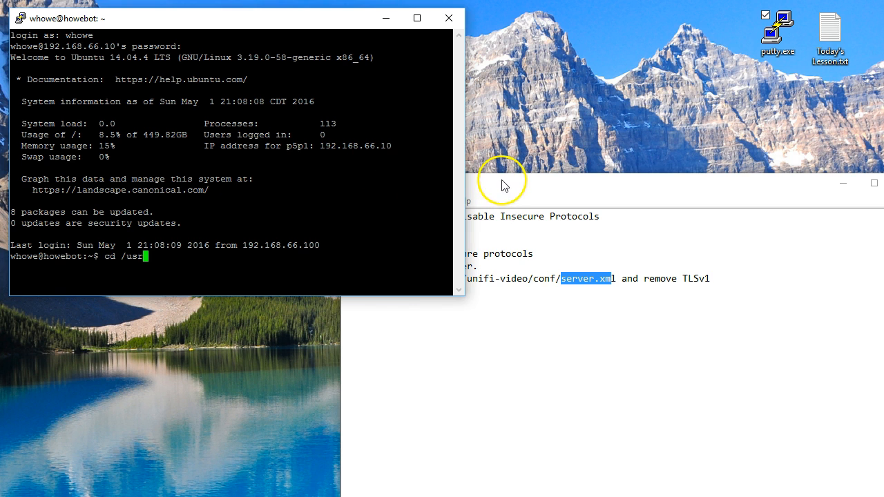
{"action": "mouse_move", "coordinate": [263, 203]}
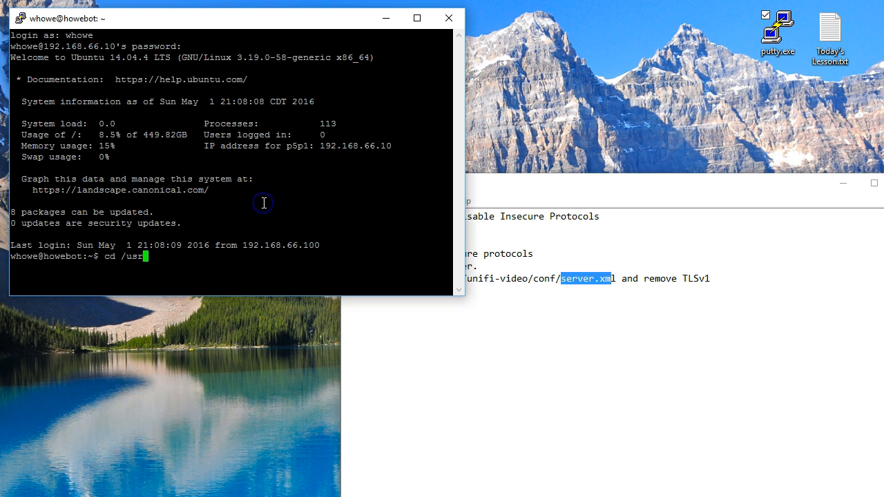
{"action": "type", "text": "/lib/u"}
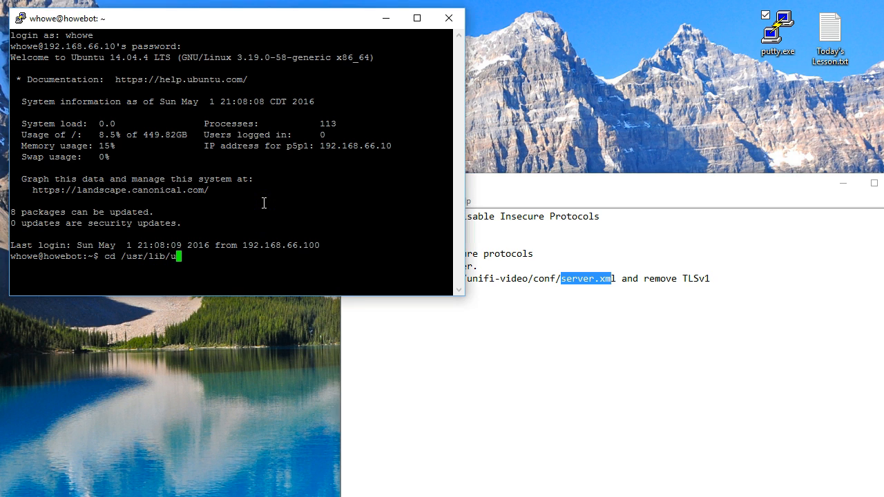
{"action": "type", "text": "nifi-"}
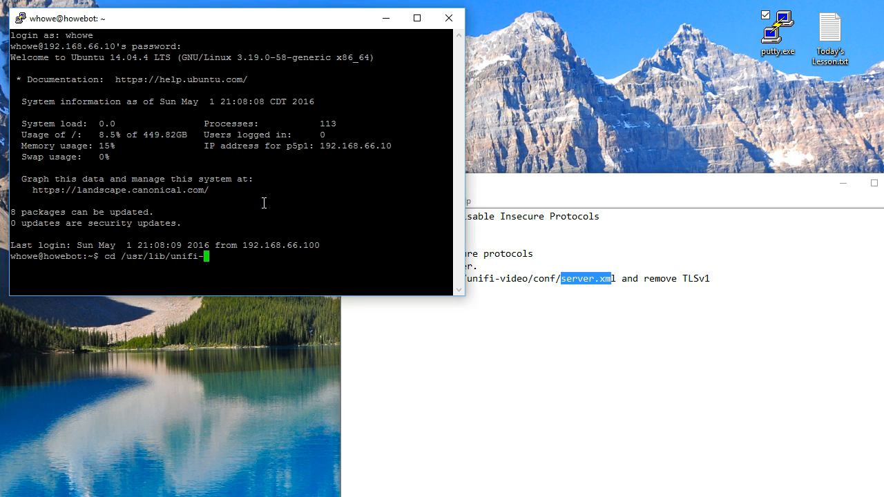
{"action": "key", "text": "Return"}
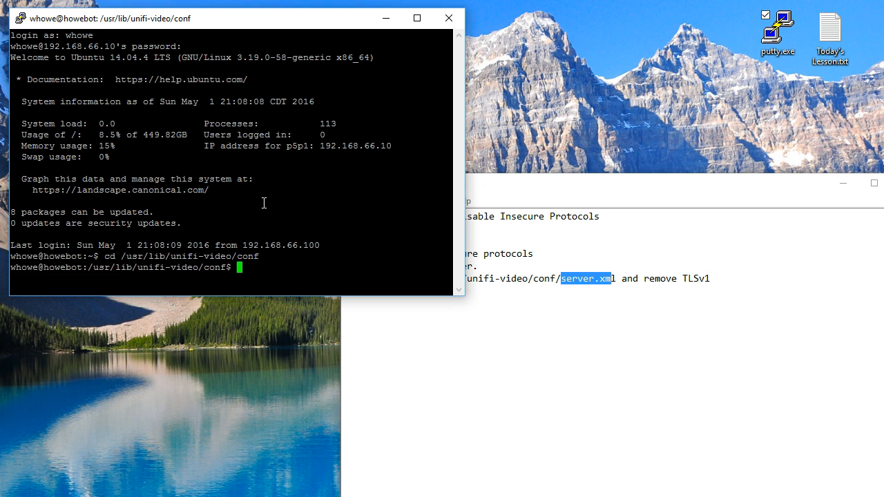
Step: Authenticate with sudo and open server.xml in nano
{"action": "type", "text": "sudo s"}
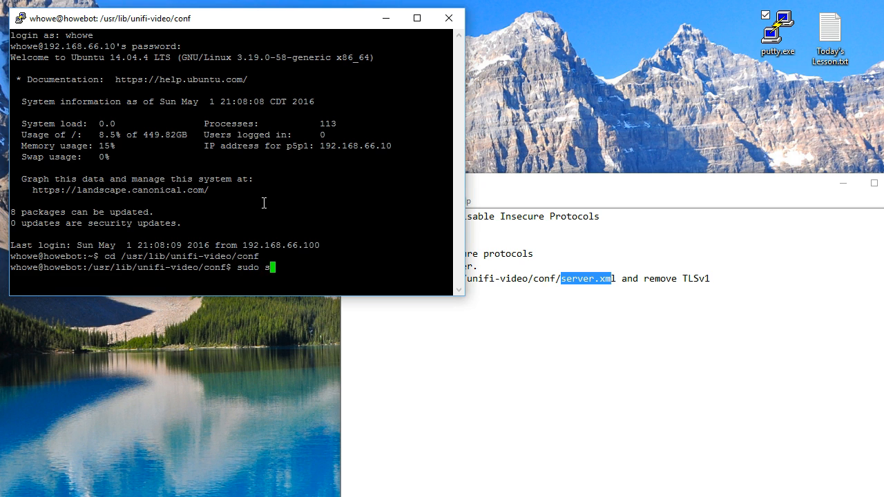
{"action": "key", "text": "Return"}
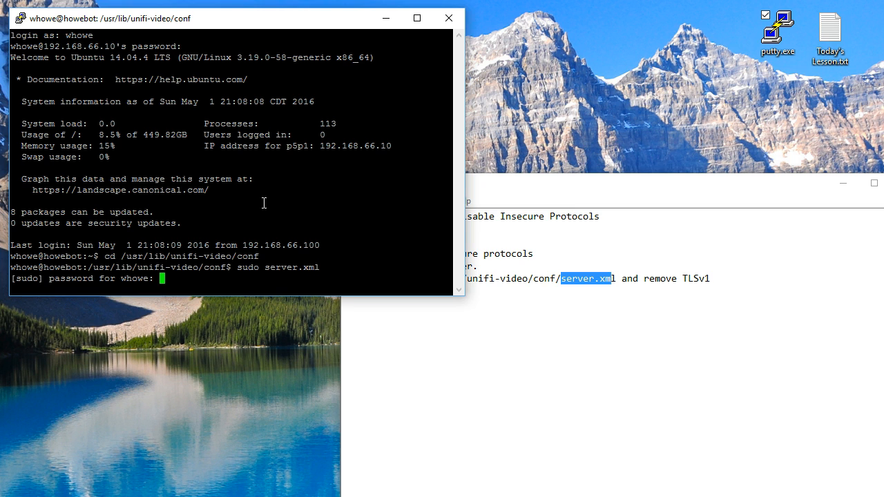
{"action": "key", "text": "Return"}
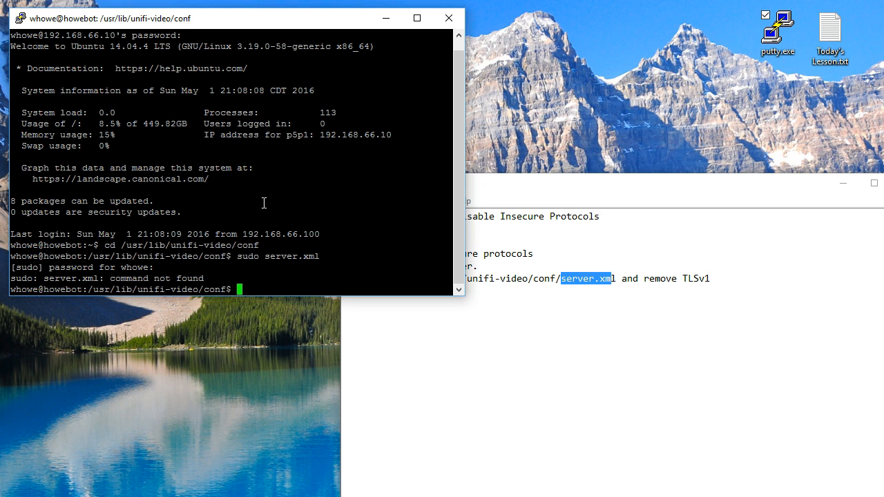
{"action": "type", "text": "sudo"}
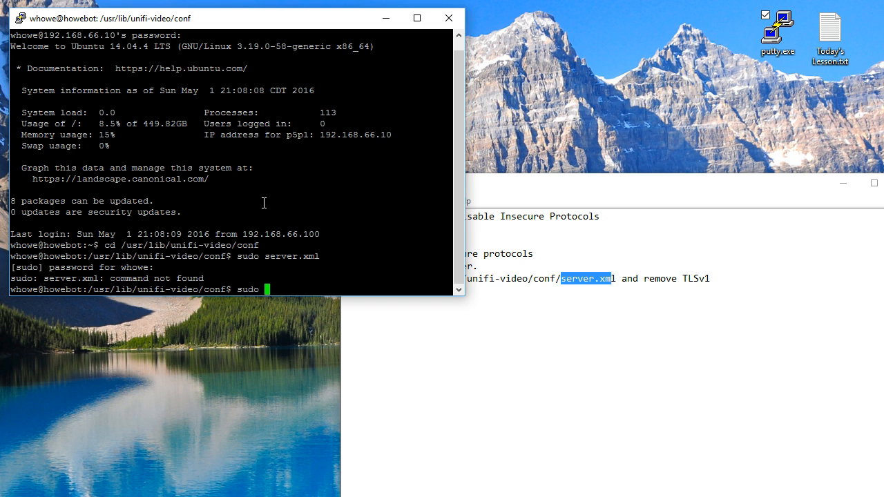
{"action": "type", "text": "nano"}
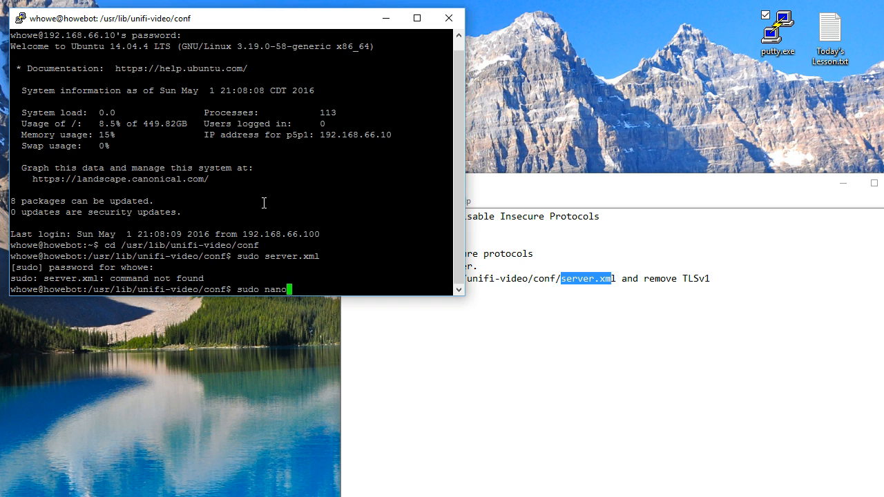
{"action": "type", "text": "server"}
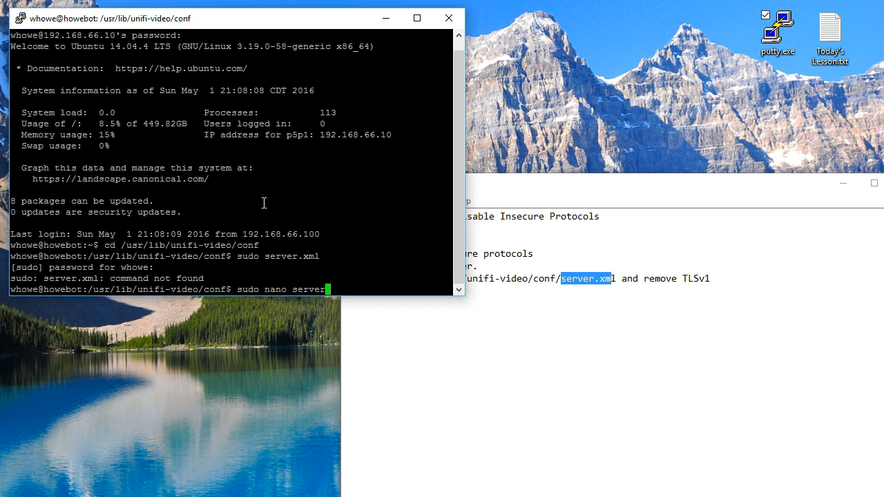
{"action": "type", "text": "xml"}
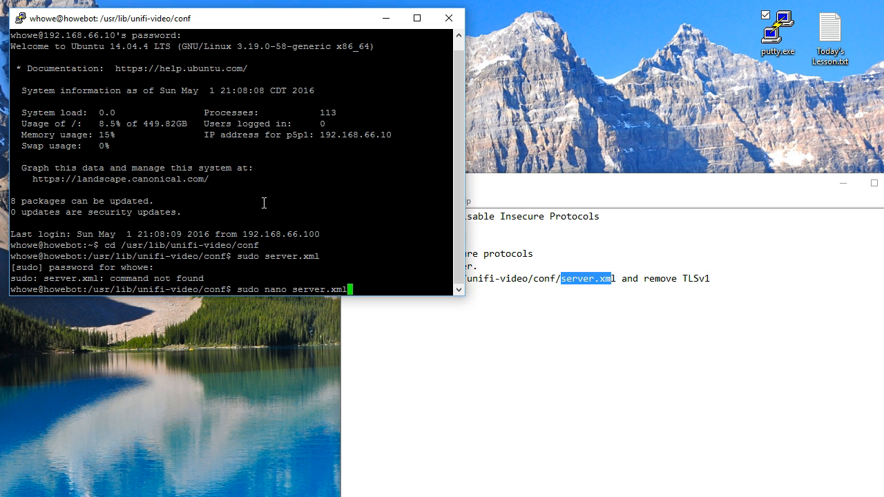
{"action": "key", "text": "Return"}
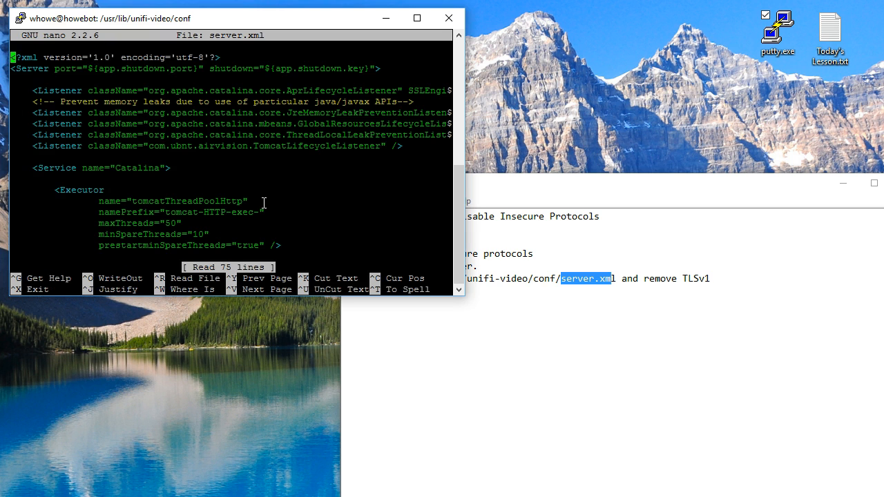
Step: Delete TLSv1.1 and TLSv1 from sslEnabledProtocols, save server.xml, and exit nano
{"action": "scroll", "scroll_direction": "down", "scroll_amount": 3}
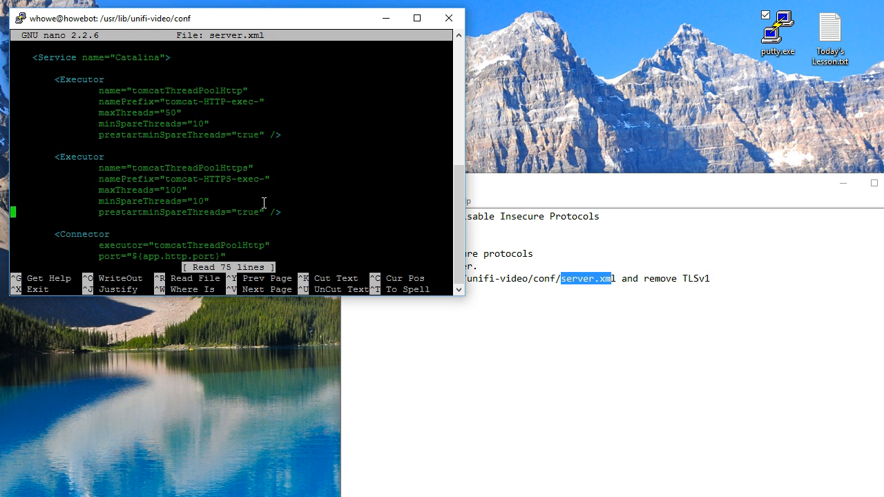
{"action": "scroll", "scroll_direction": "down", "scroll_amount": 3}
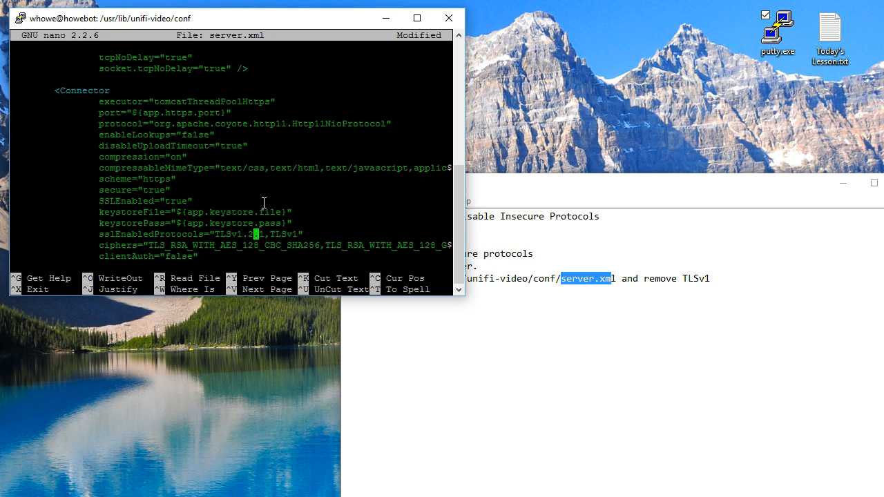
{"action": "key", "text": "Delete"}
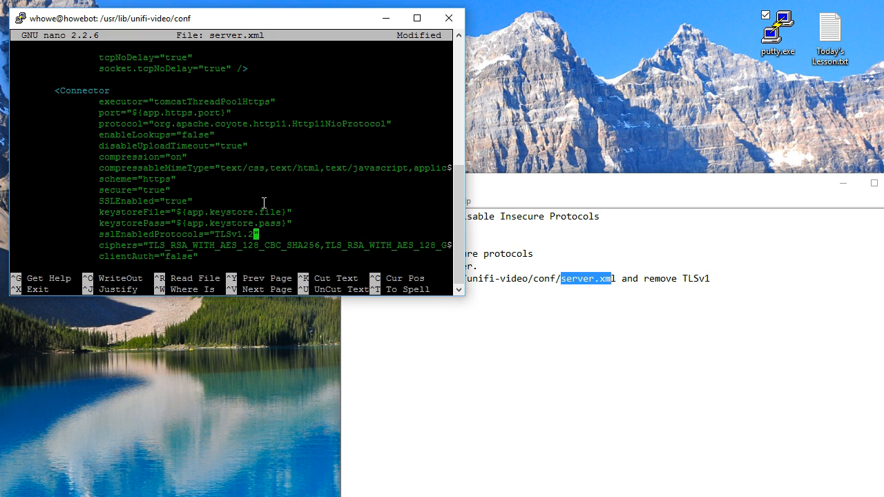
{"action": "key", "text": "ctrl+o"}
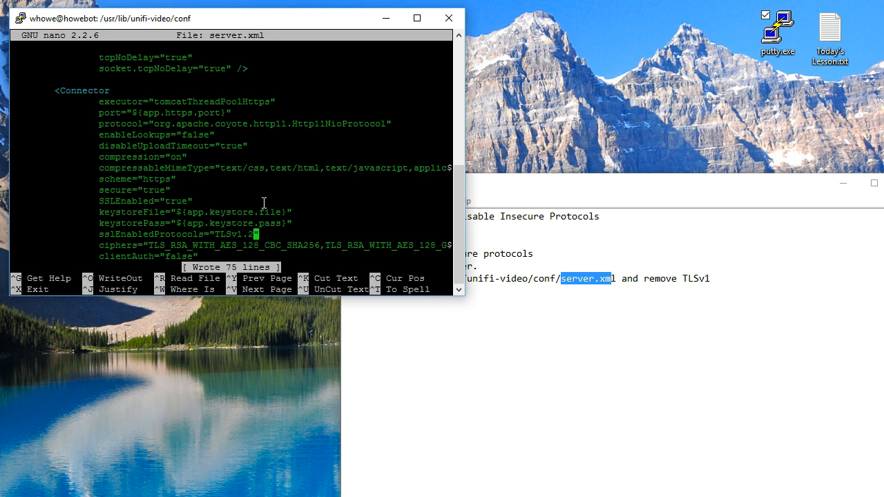
{"action": "key", "text": "ctrl+x"}
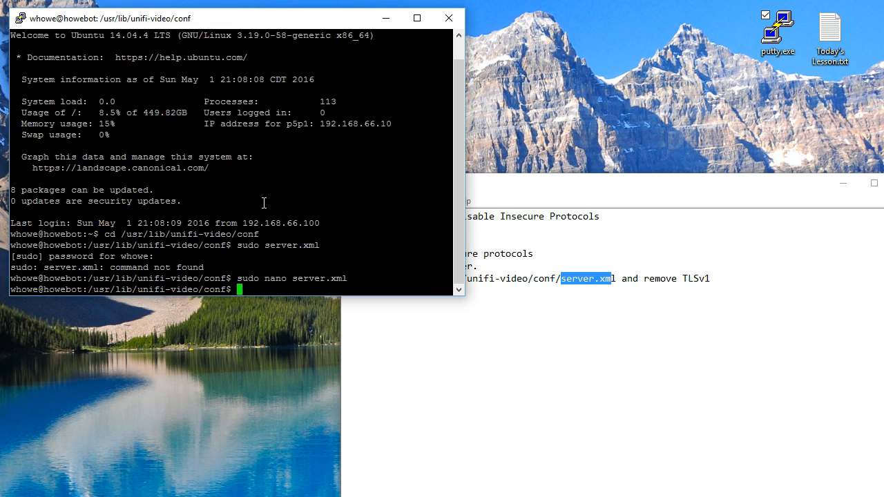
Step: Stop and restart the unifi-video service with sudo service commands
{"action": "type", "text": "sudo ser"}
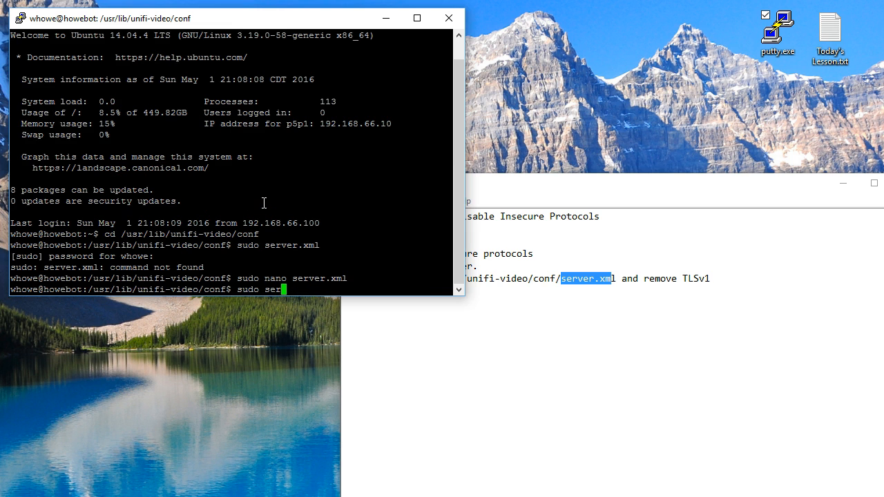
{"action": "type", "text": "vice"}
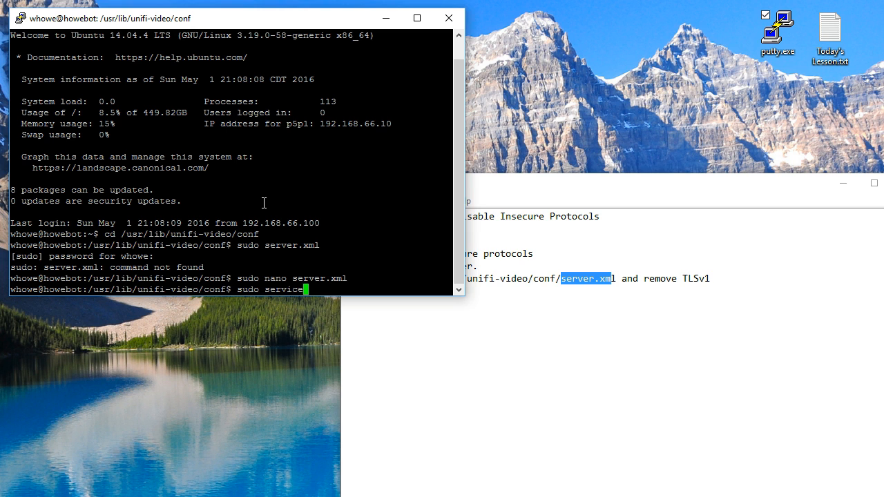
{"action": "type", "text": "unifi-video stop"}
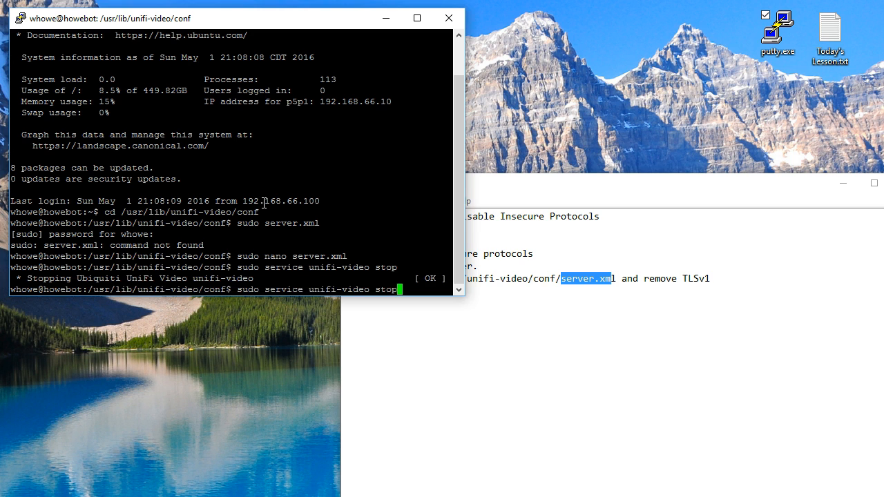
{"action": "key", "text": "Return"}
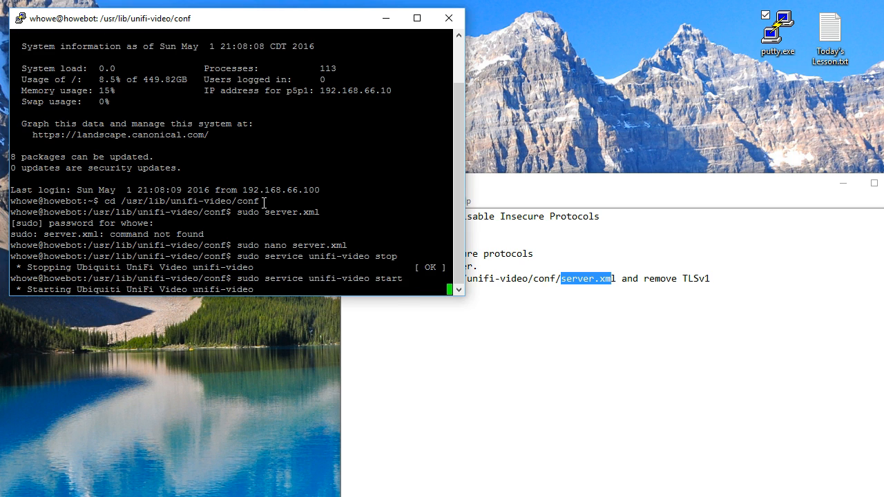
{"action": "key", "text": "Return"}
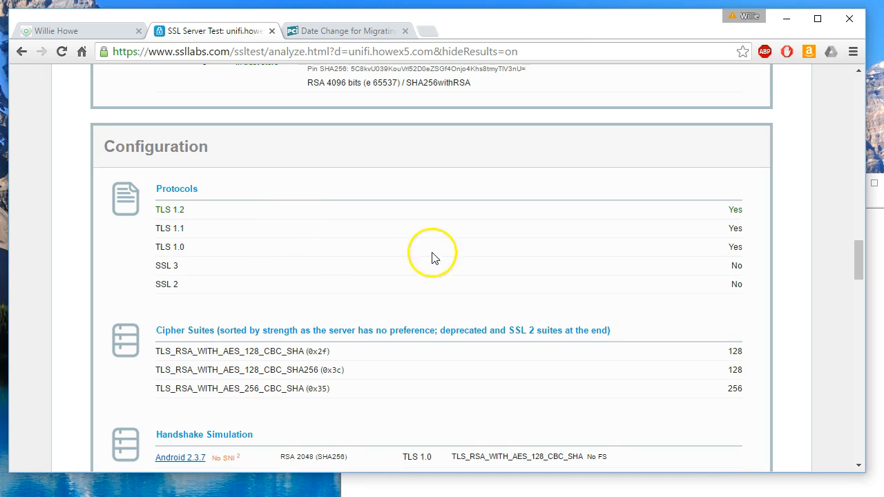
{"action": "mouse_move", "coordinate": [171, 233]}
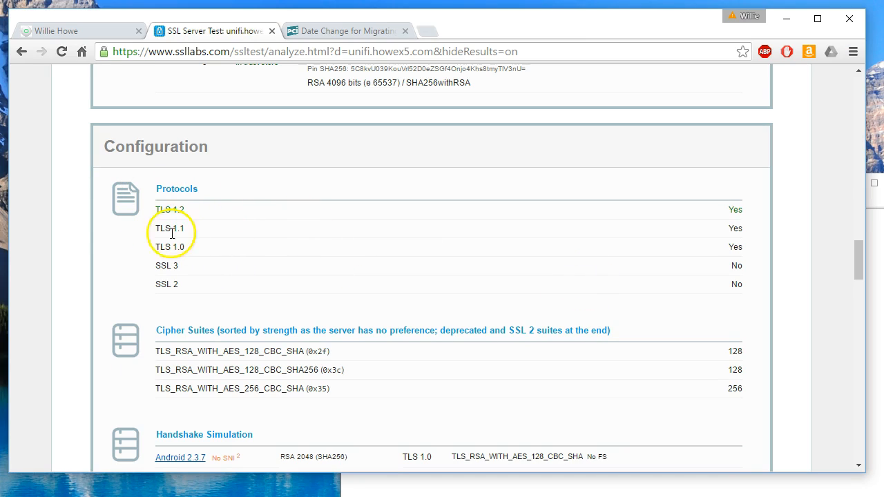
{"action": "mouse_move", "coordinate": [406, 254]}
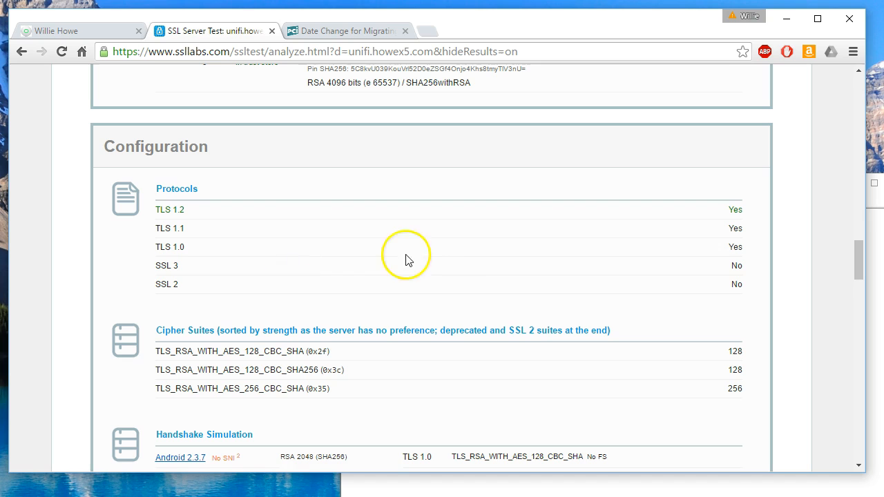
Step: Scroll to the report top and clear the cache to re-test unifi.howex5.com
{"action": "scroll", "scroll_direction": "up", "scroll_amount": 3}
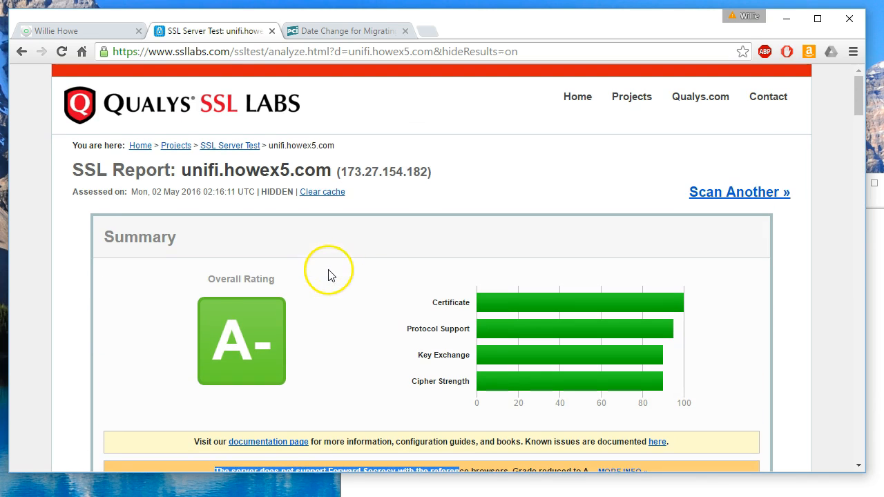
{"action": "left_click", "coordinate": [322, 192]}
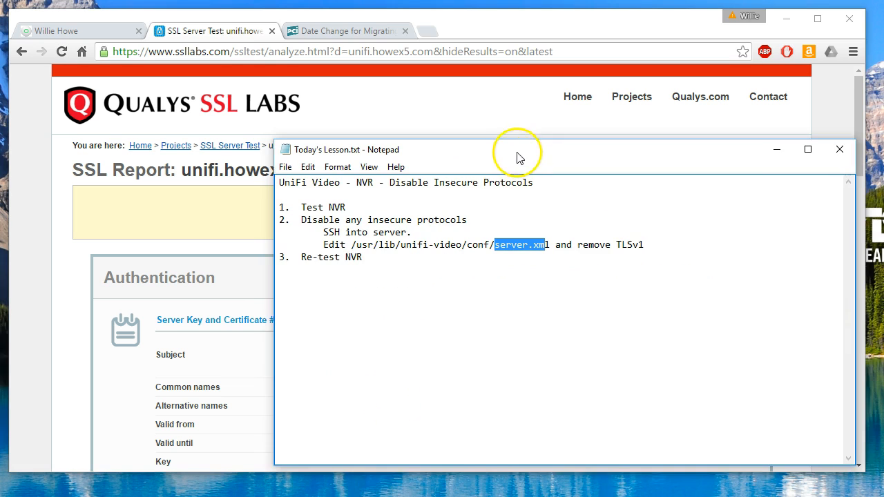
Step: Dismiss the Notepad lesson notes to reveal the SSL Labs A- report
{"action": "double_click", "coordinate": [314, 255]}
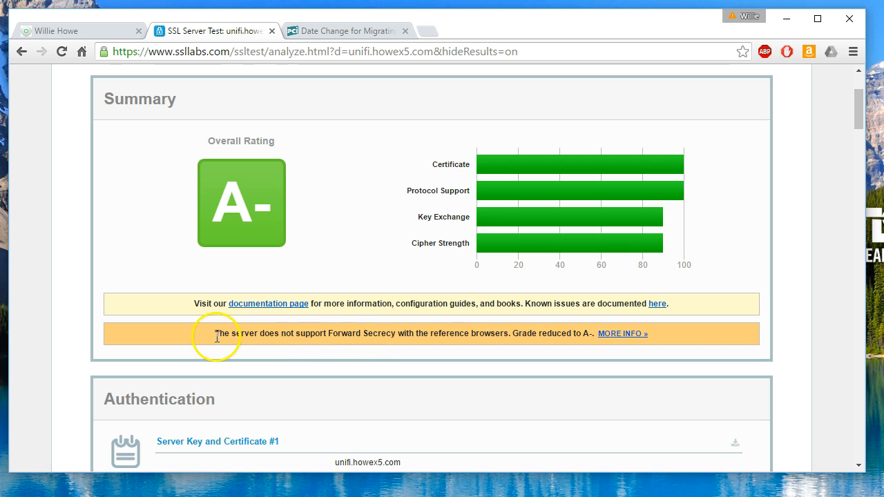
{"action": "mouse_move", "coordinate": [353, 337]}
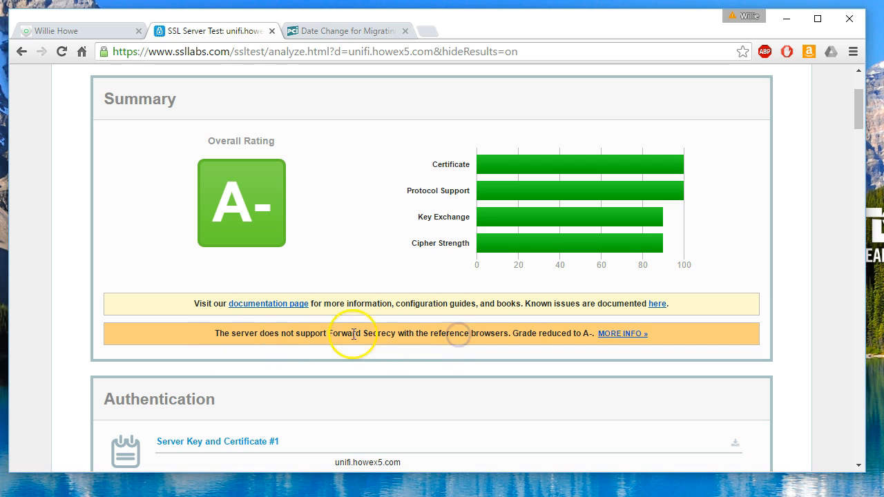
{"action": "mouse_move", "coordinate": [412, 356]}
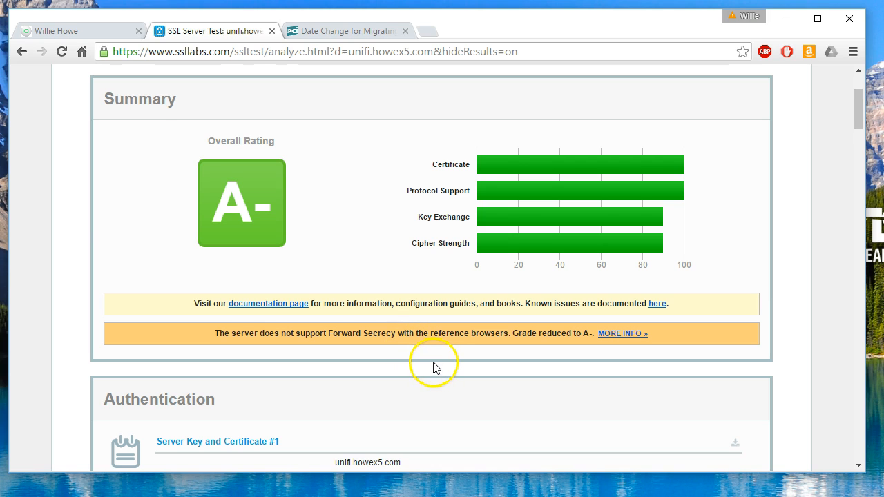
Step: Scroll to Configuration > Protocols, confirming only TLS 1.2 is enabled and TLS 1.1/1.0 show No
{"action": "scroll", "scroll_direction": "down", "scroll_amount": 3}
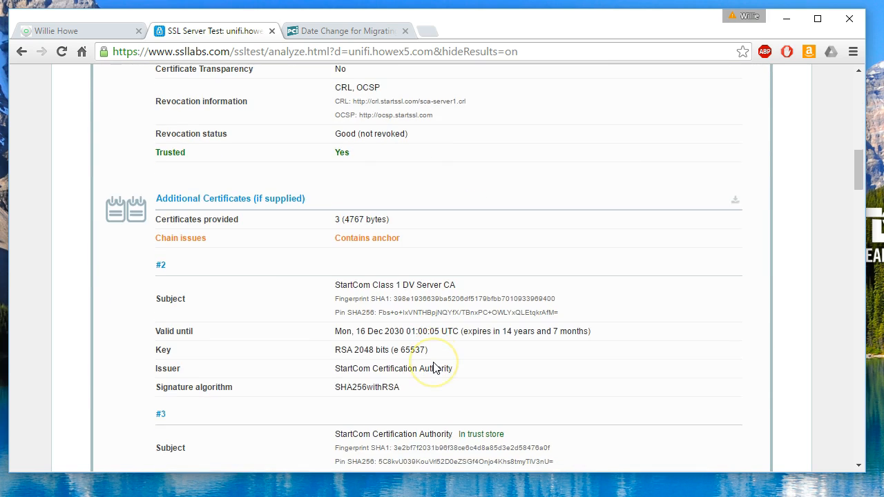
{"action": "scroll", "scroll_direction": "down", "scroll_amount": 3}
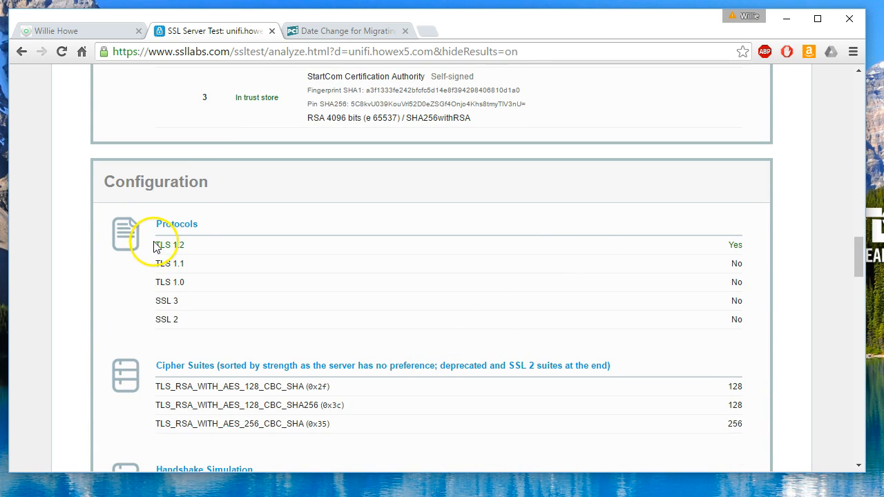
{"action": "mouse_move", "coordinate": [717, 254]}
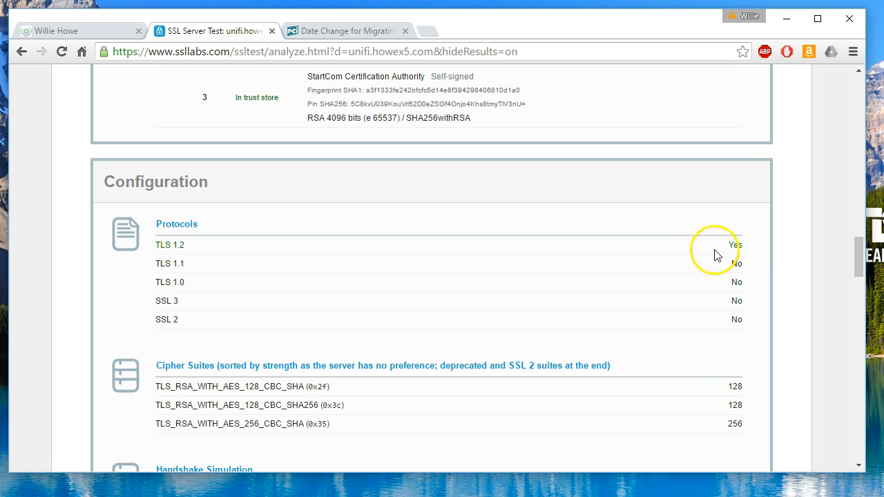
{"action": "mouse_move", "coordinate": [604, 310]}
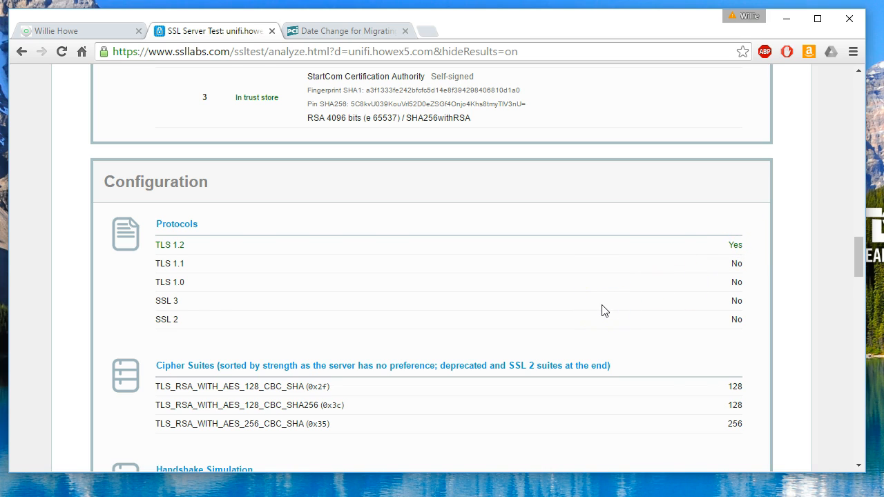